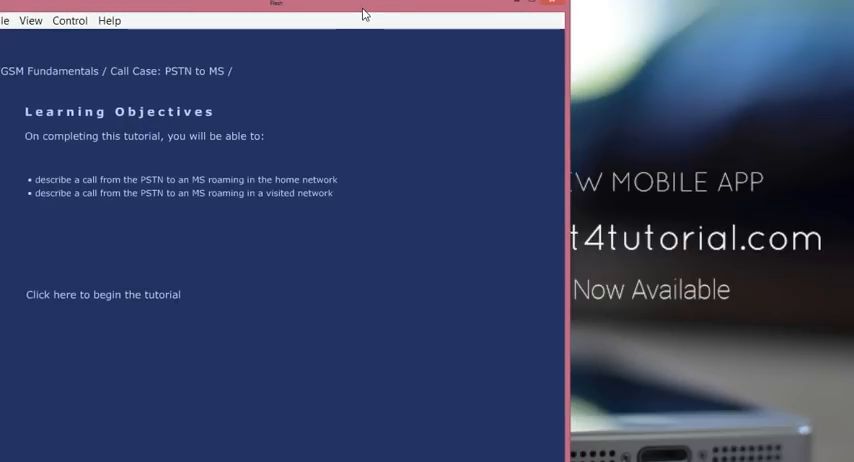
mouse_move(262, 360)
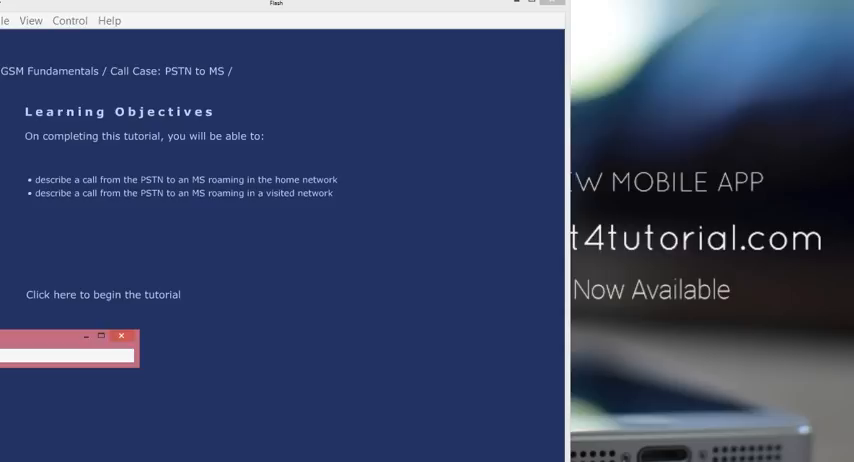
mouse_move(34, 392)
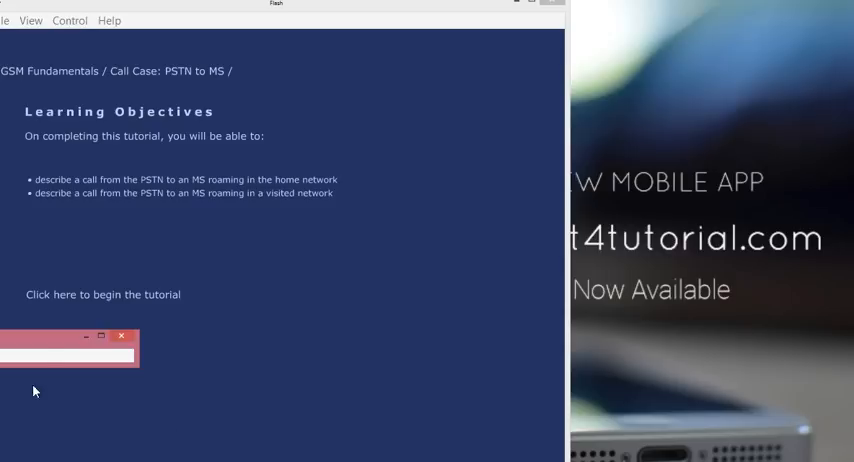
mouse_move(44, 348)
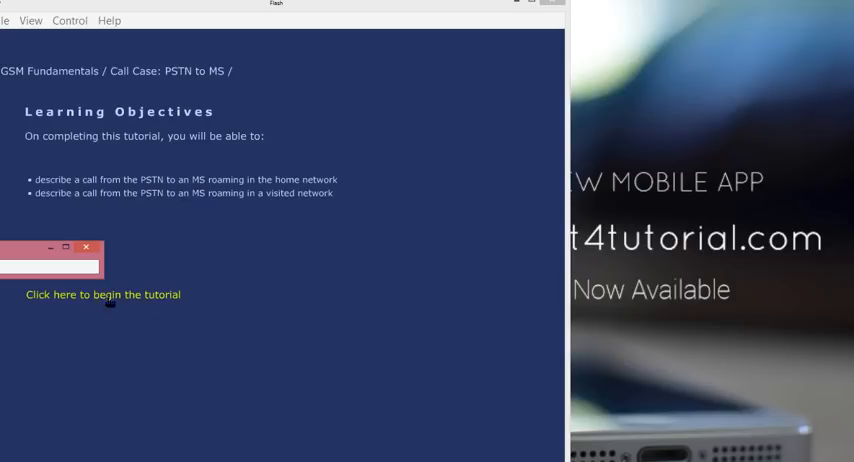
- Begin the Call Case: PSTN to MS tutorial, landing on page 1 of 11 about HLR subscriber data
click(110, 294)
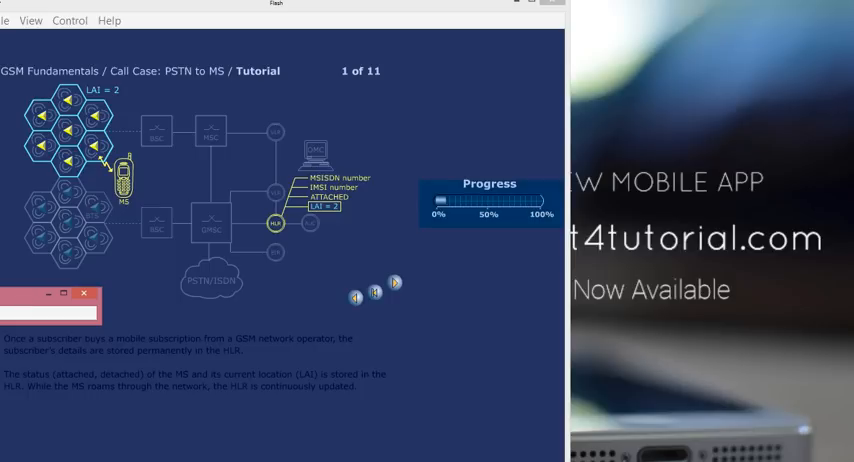
mouse_move(78, 158)
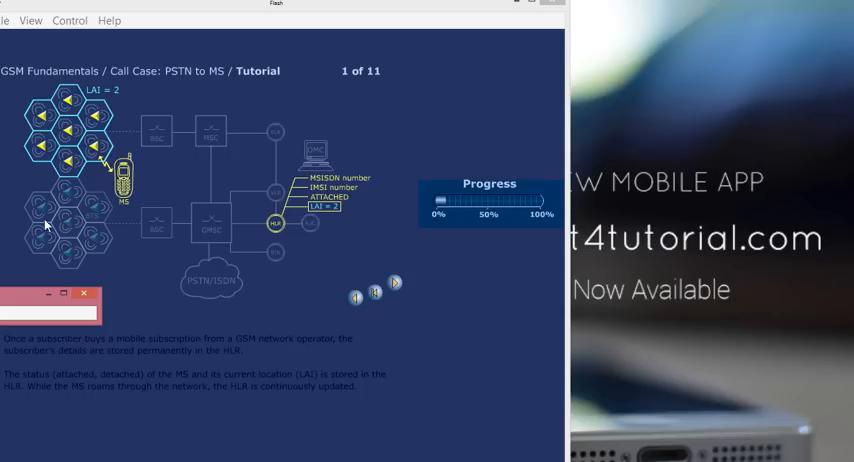
mouse_move(72, 218)
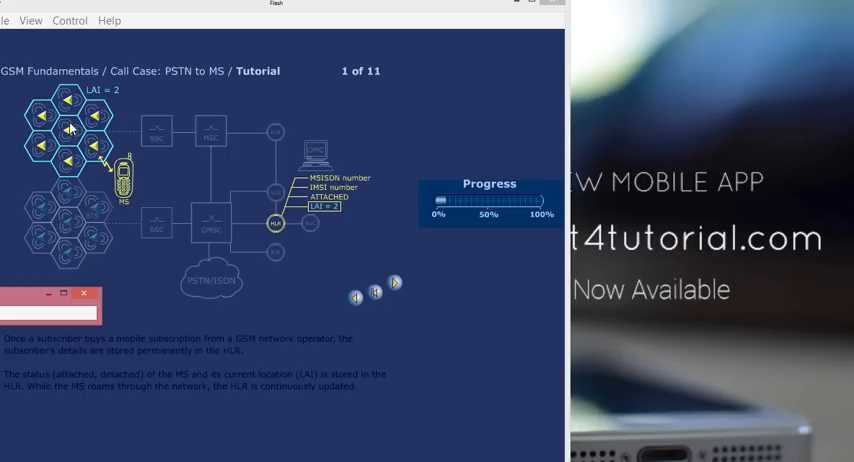
mouse_move(104, 152)
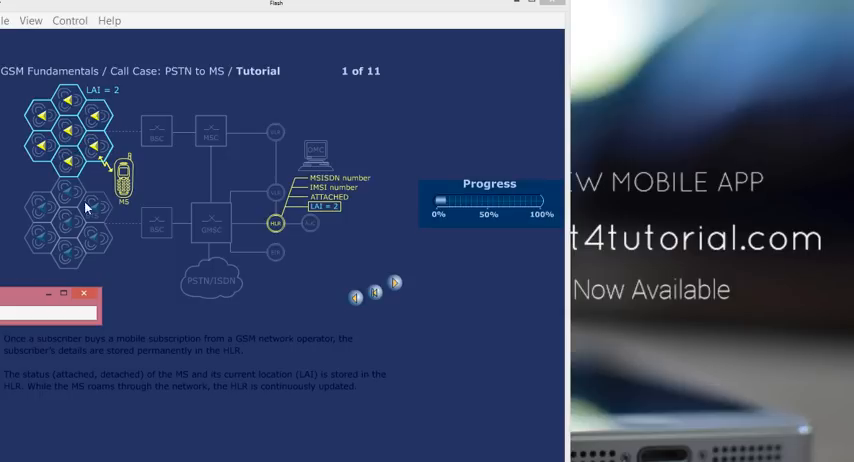
mouse_move(78, 164)
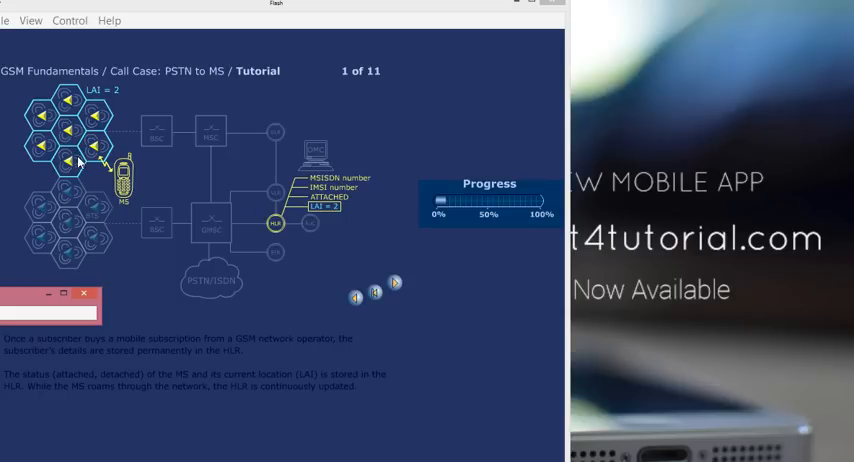
mouse_move(72, 220)
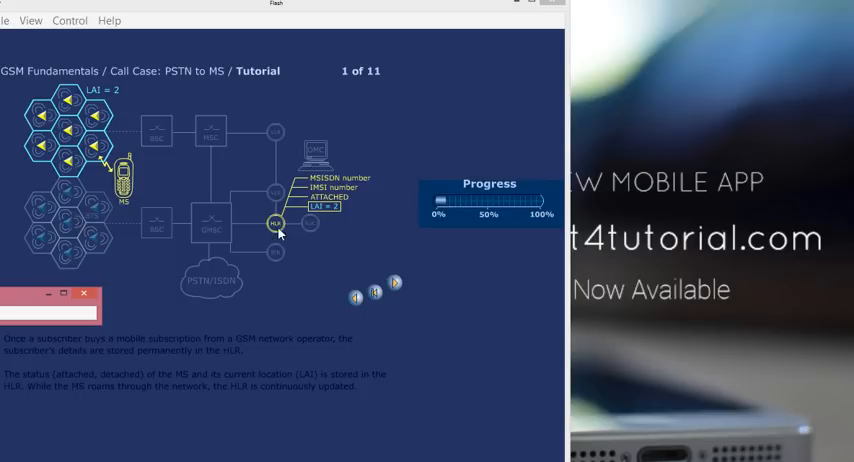
mouse_move(216, 148)
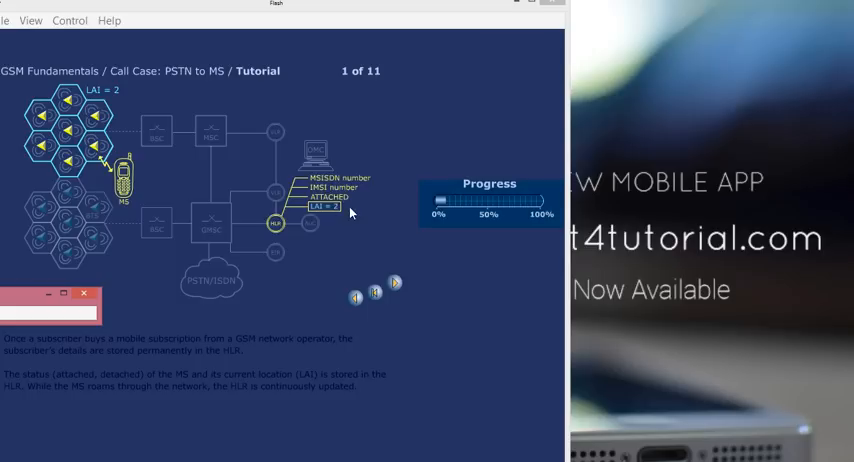
mouse_move(356, 196)
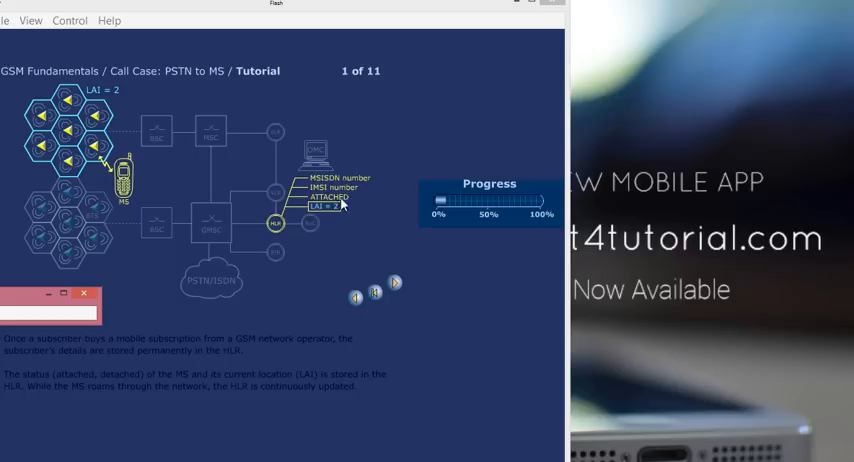
mouse_move(280, 232)
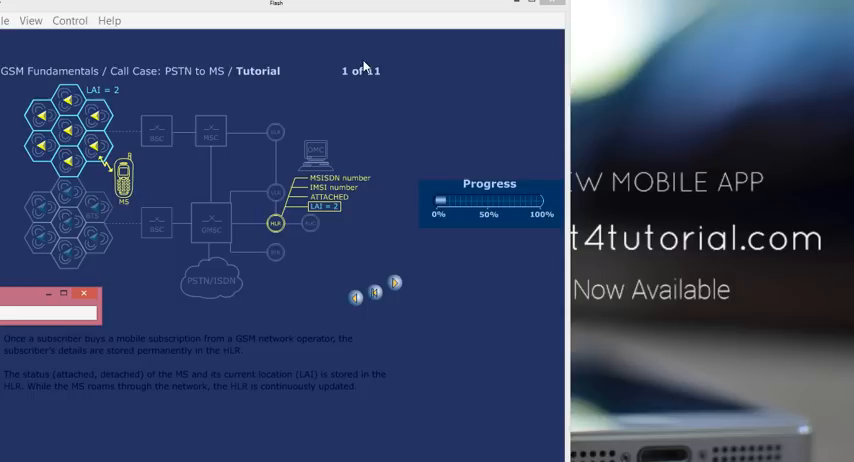
mouse_move(224, 160)
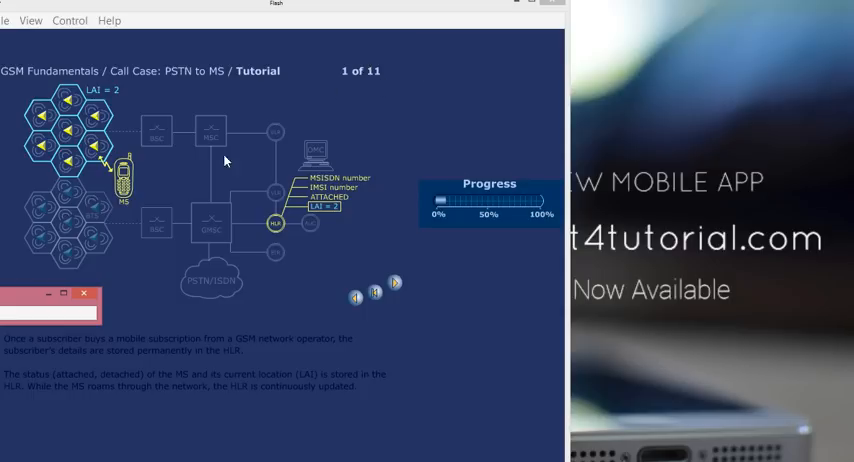
mouse_move(216, 184)
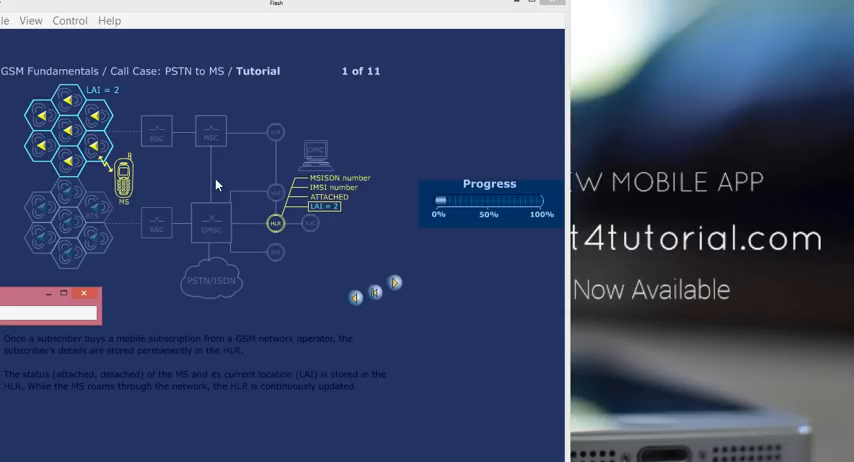
mouse_move(376, 252)
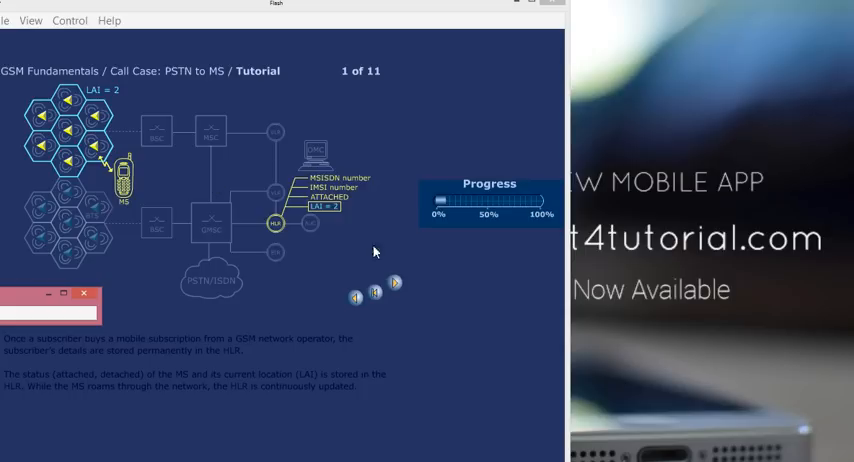
- Advance to page 2 of 11, where the GMSC queries the HLR for call routing
click(394, 290)
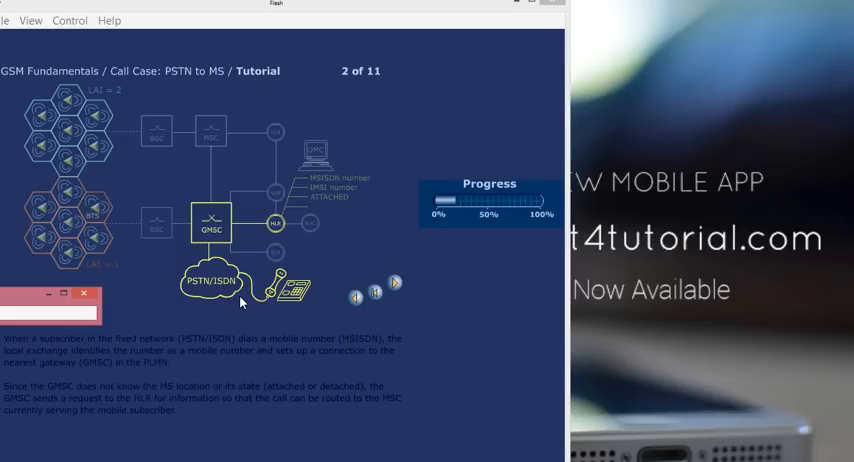
mouse_move(246, 228)
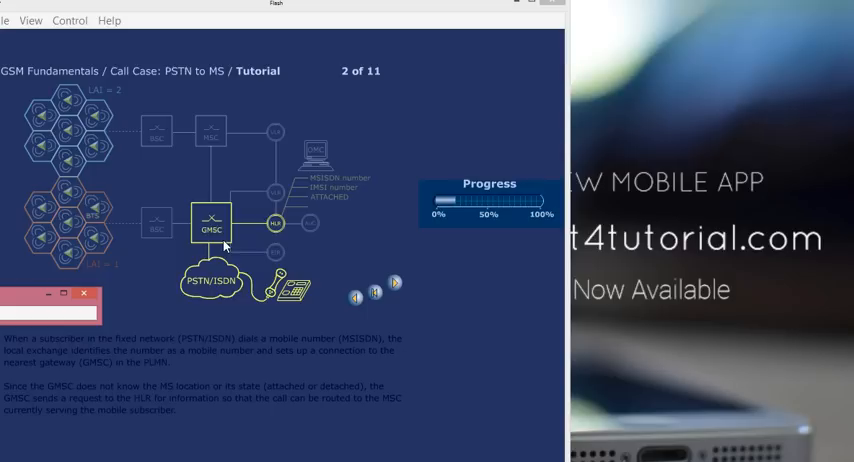
mouse_move(202, 228)
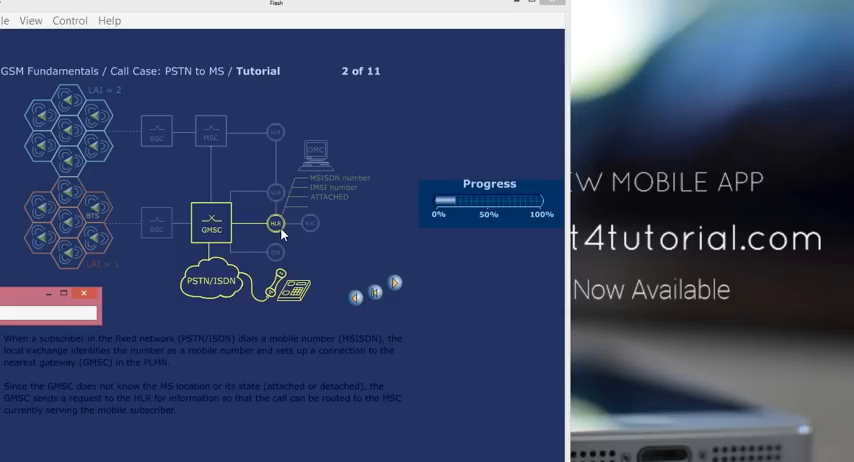
mouse_move(300, 216)
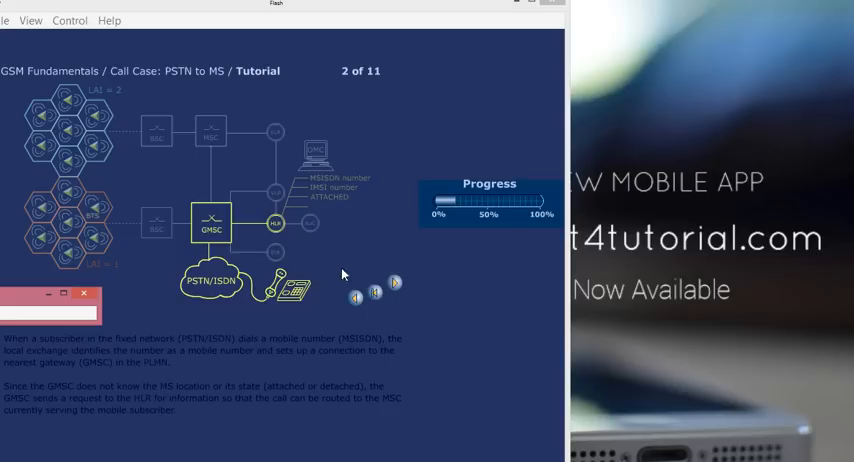
mouse_move(364, 94)
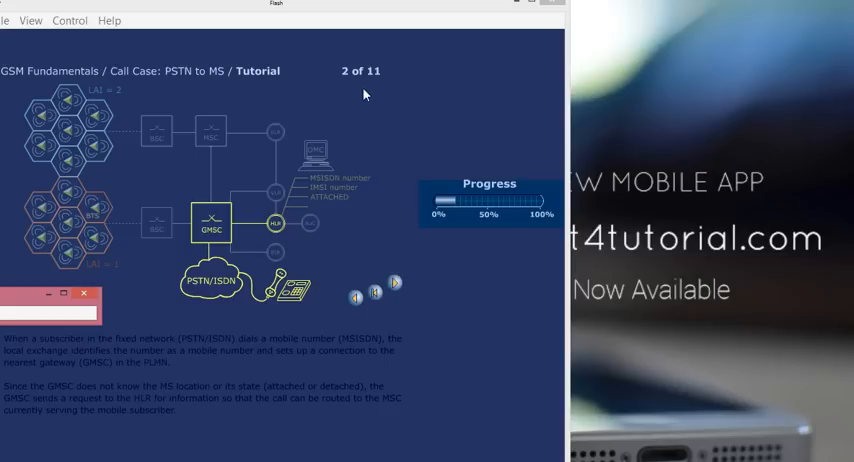
- Advance to page 3 of 11, where the HLR returns the mobile's status and location area
click(392, 284)
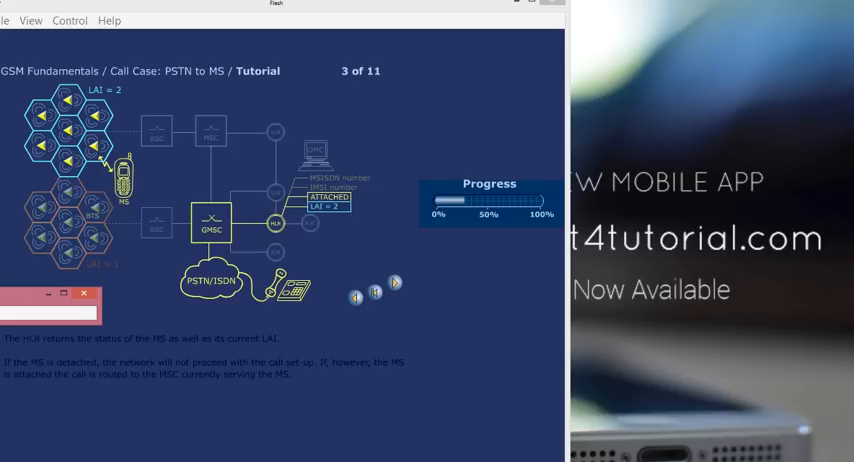
mouse_move(376, 328)
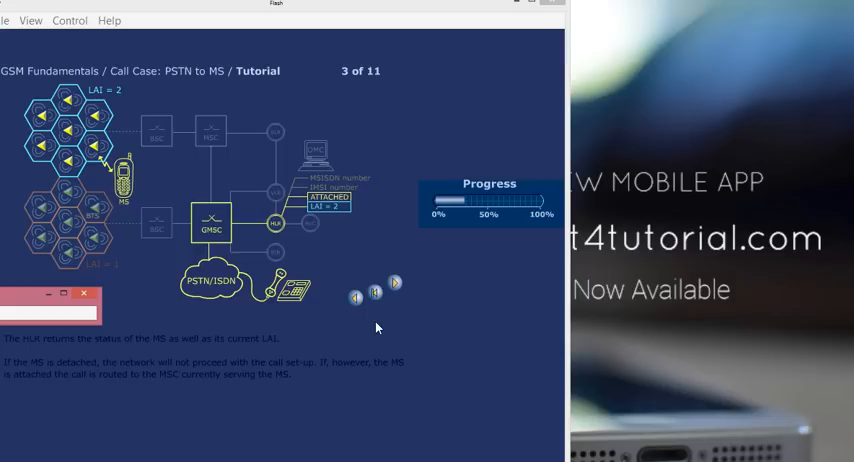
mouse_move(204, 350)
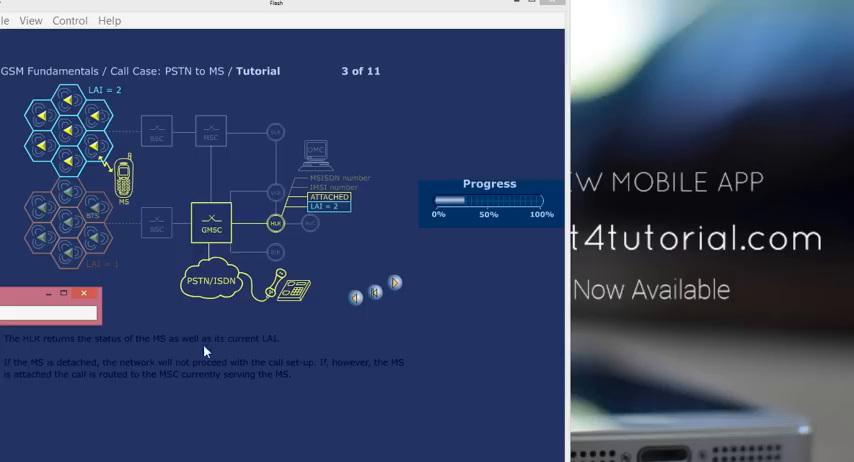
mouse_move(186, 348)
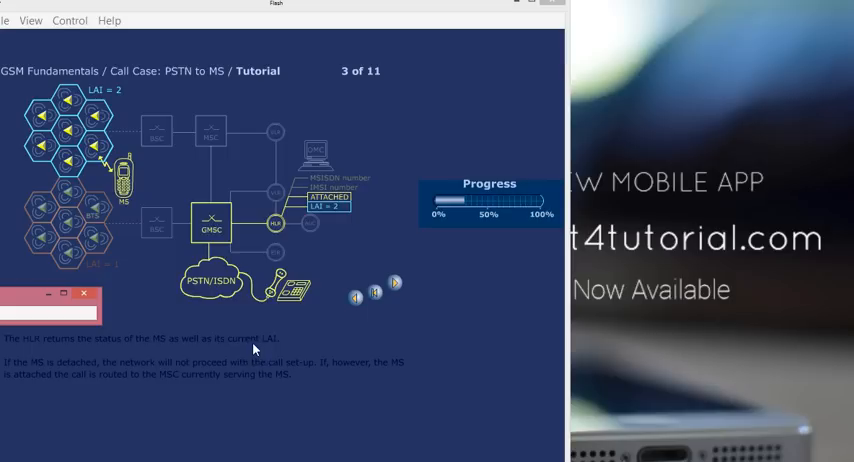
mouse_move(62, 374)
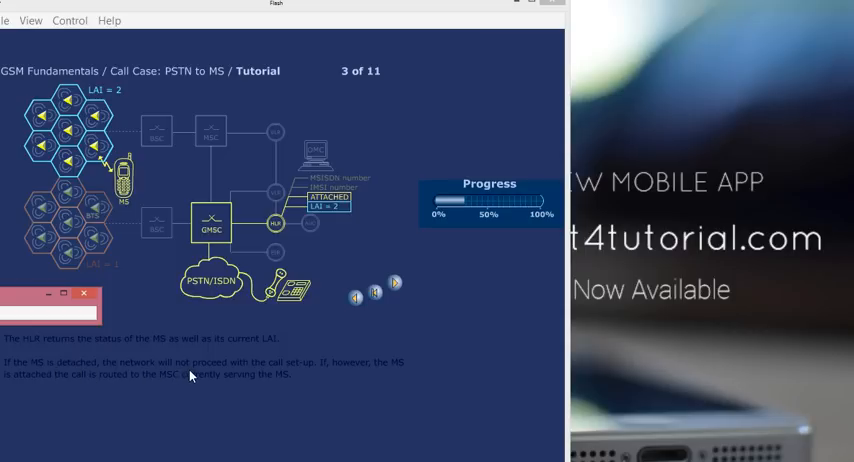
mouse_move(316, 376)
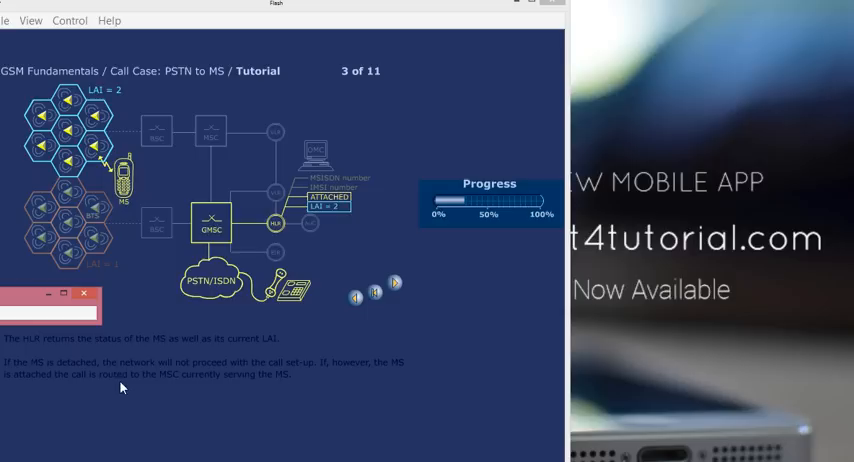
mouse_move(130, 400)
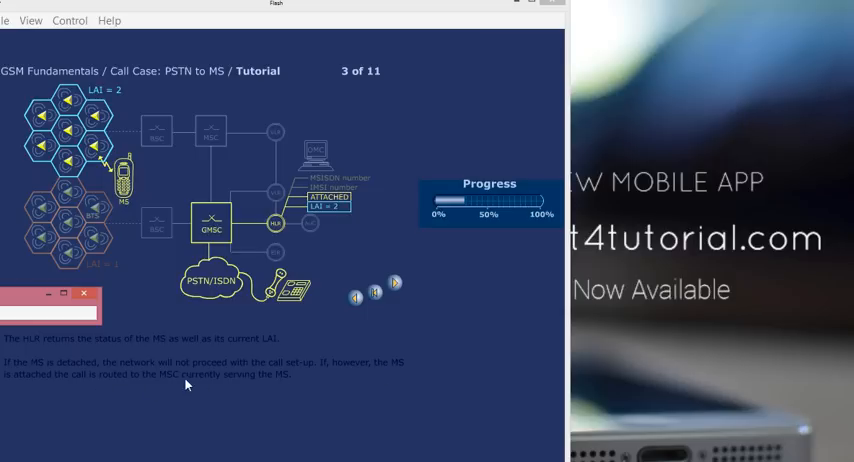
mouse_move(268, 382)
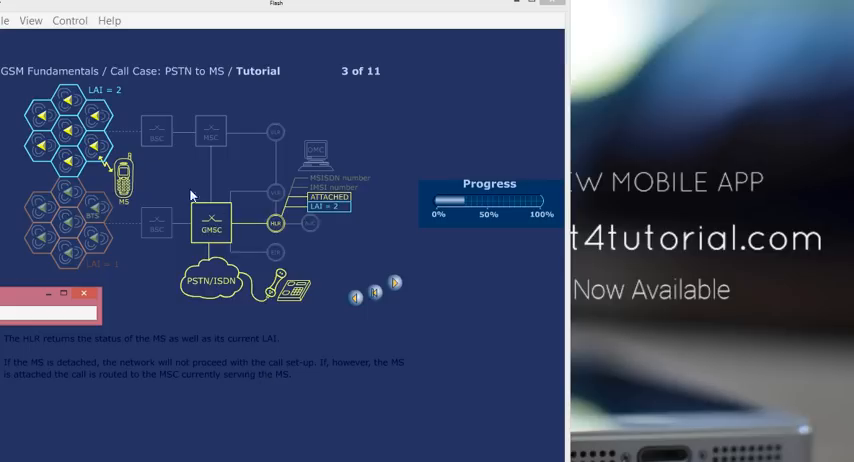
mouse_move(312, 122)
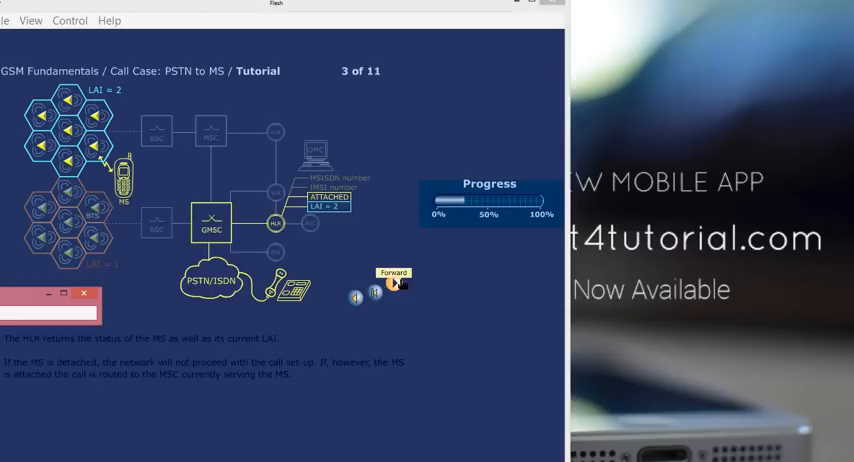
click(396, 288)
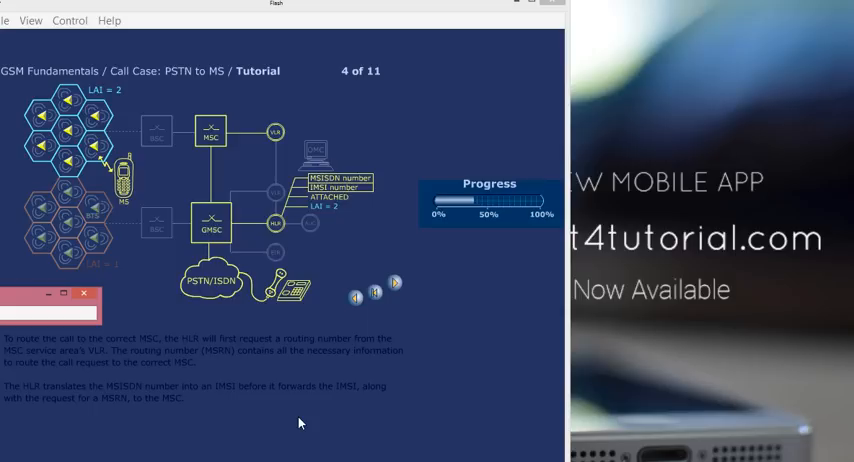
mouse_move(336, 284)
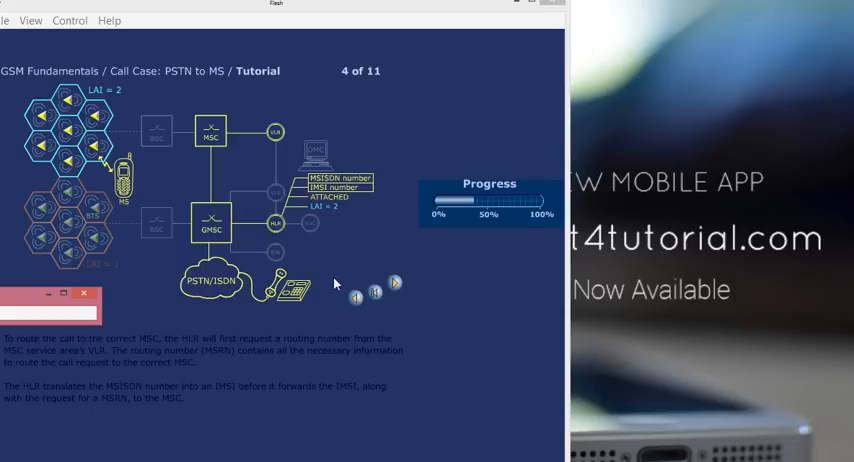
mouse_move(240, 160)
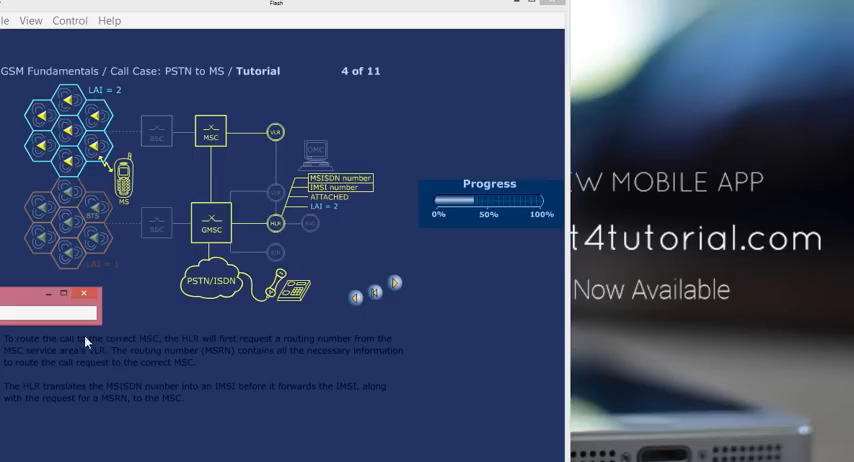
mouse_move(78, 344)
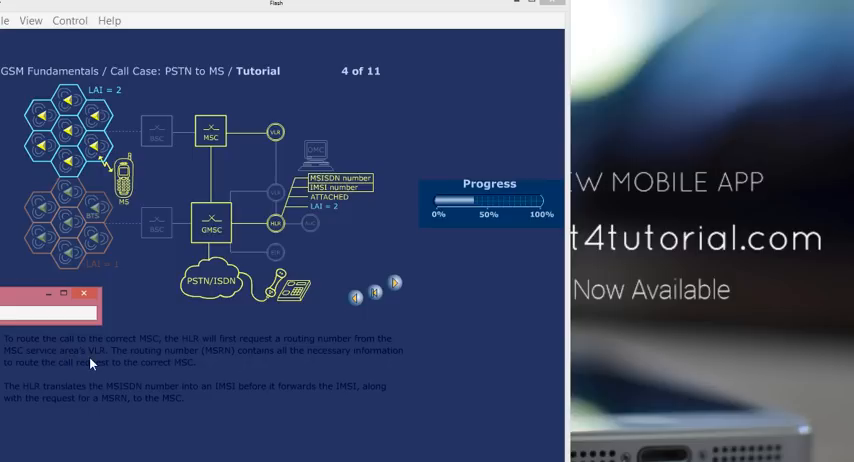
mouse_move(164, 360)
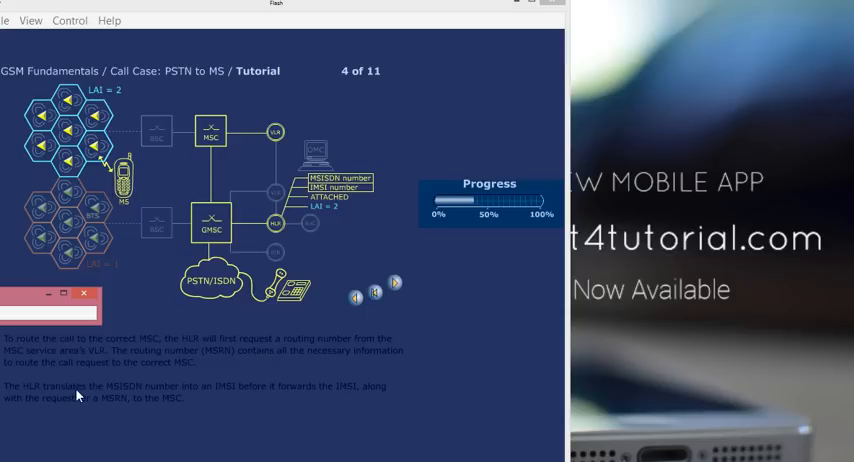
mouse_move(124, 400)
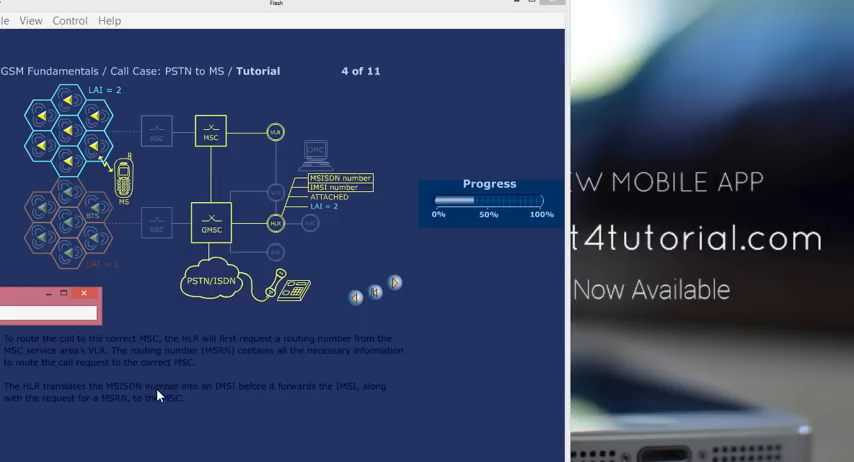
mouse_move(190, 396)
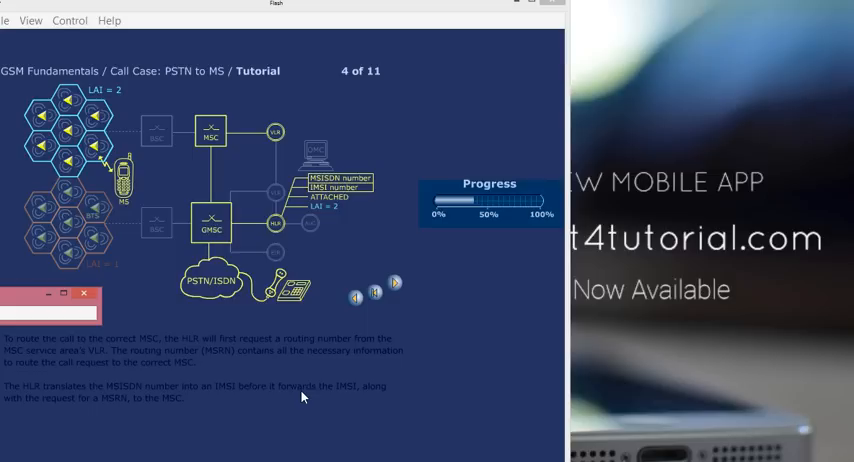
mouse_move(396, 284)
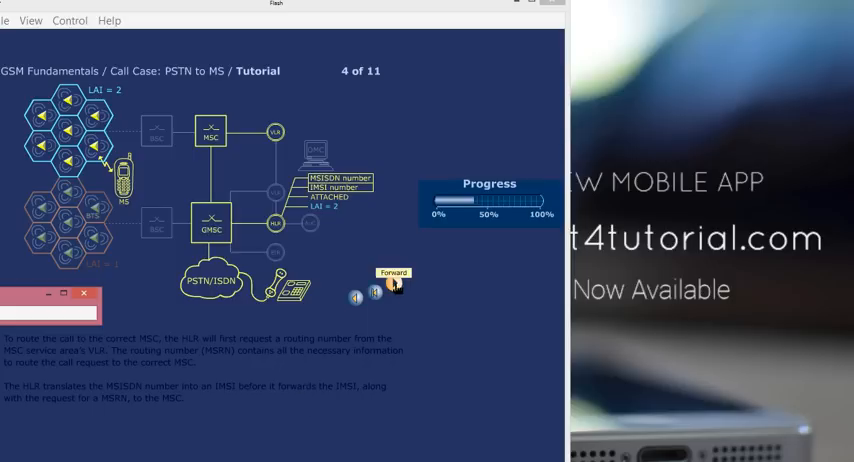
- Advance to slide 5 of 11, where the MSC returns the MSRN via the HLR to the GMSC
click(392, 296)
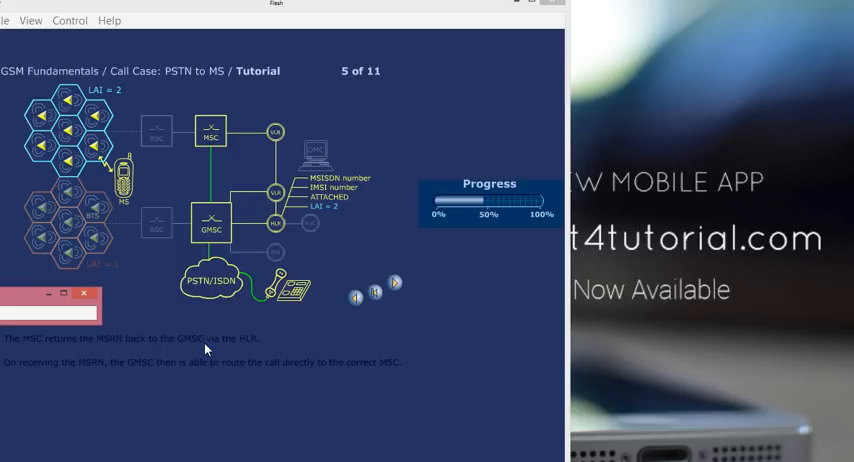
mouse_move(230, 196)
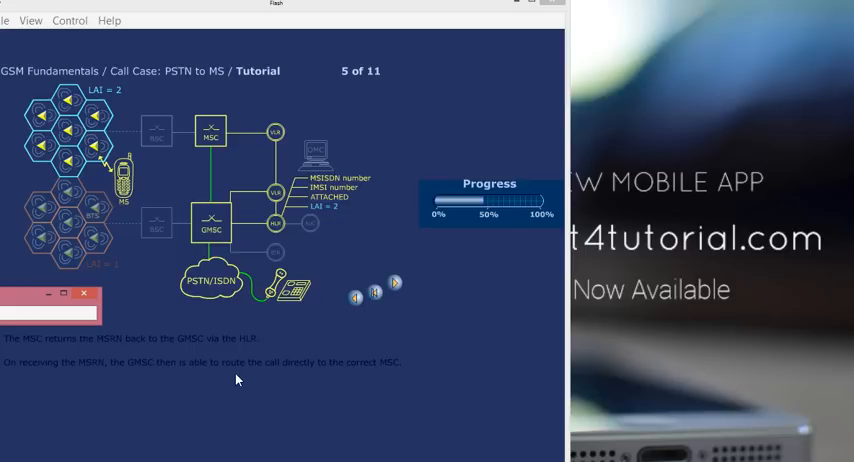
mouse_move(398, 384)
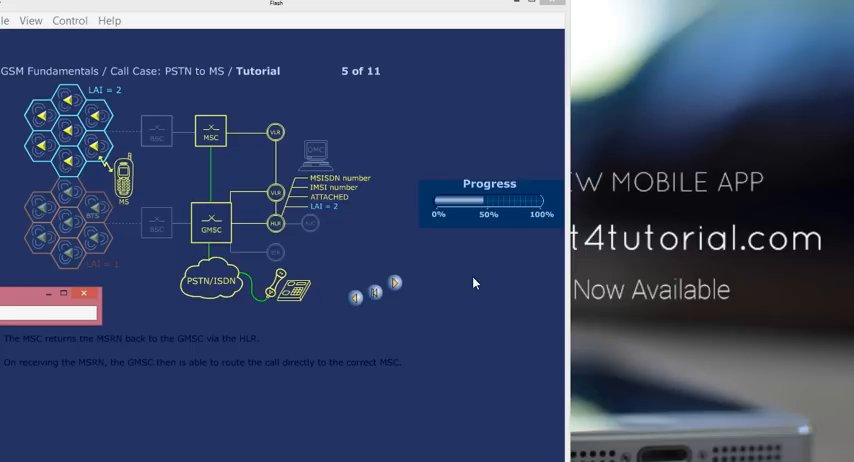
- Advance to slide 6 of 11, where the contacted MSC has the BSCs page the mobile
click(396, 284)
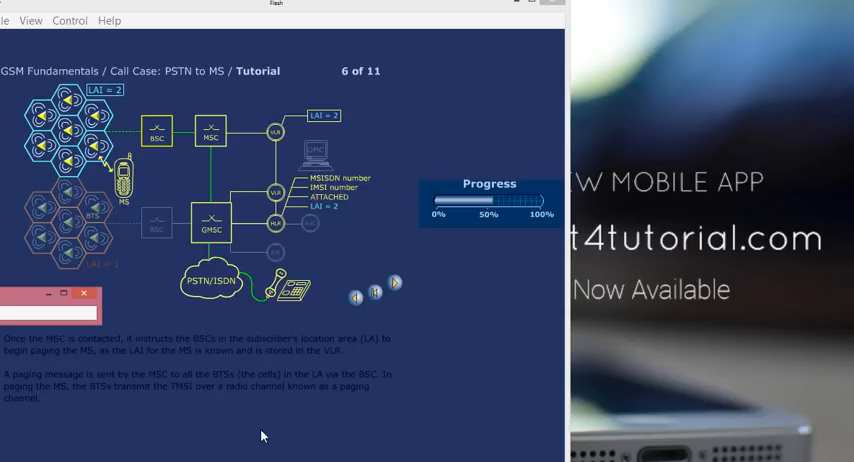
mouse_move(248, 356)
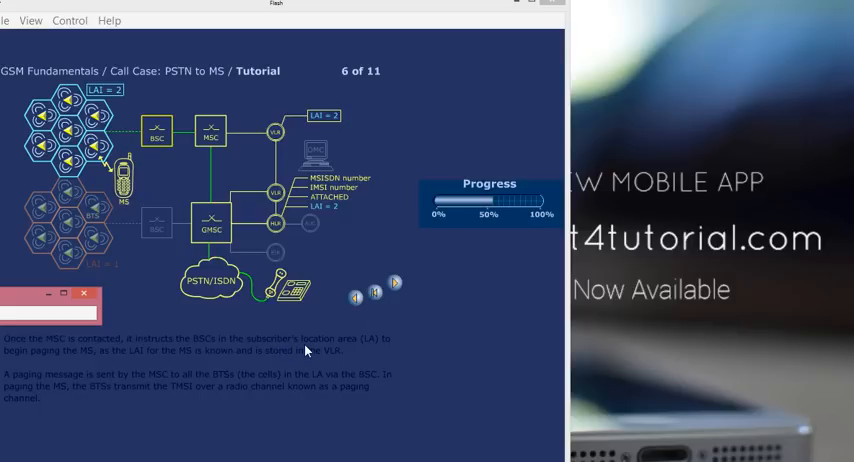
mouse_move(308, 360)
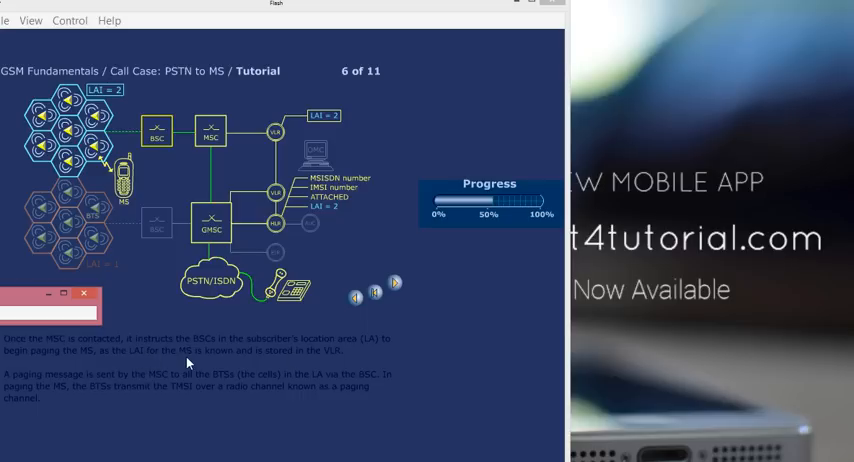
mouse_move(234, 364)
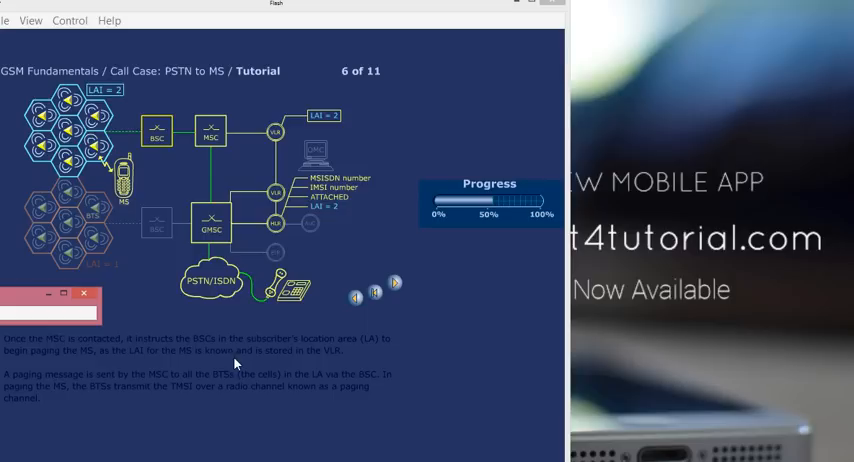
mouse_move(98, 392)
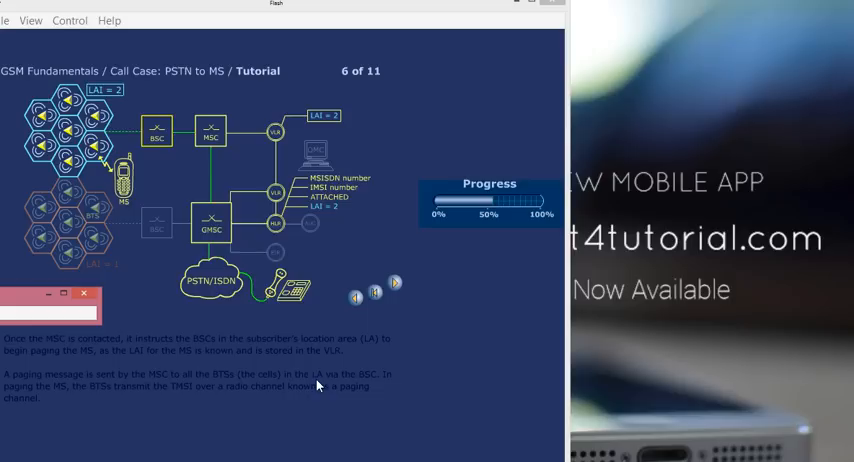
mouse_move(178, 392)
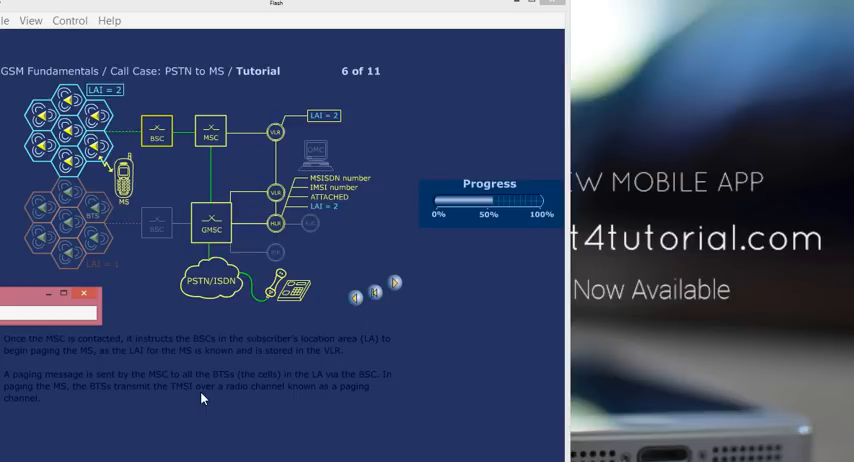
mouse_move(396, 284)
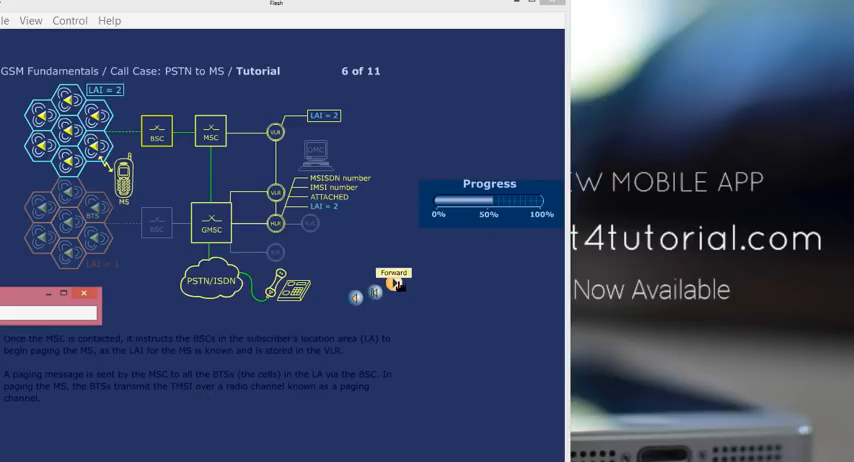
- Advance to slide 7 of 11, where the mobile answers the page and gets a traffic channel
click(396, 292)
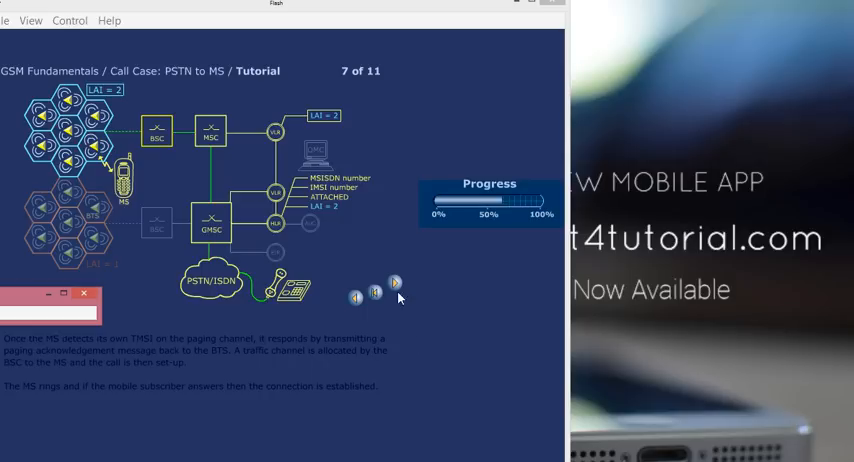
- Advance to slide 8 of 11, introducing roaming between a visited and home PLMN
click(394, 296)
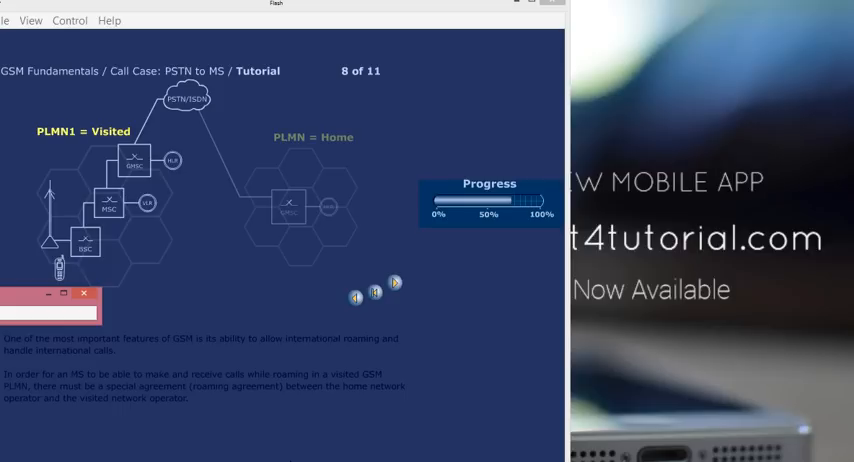
mouse_move(378, 324)
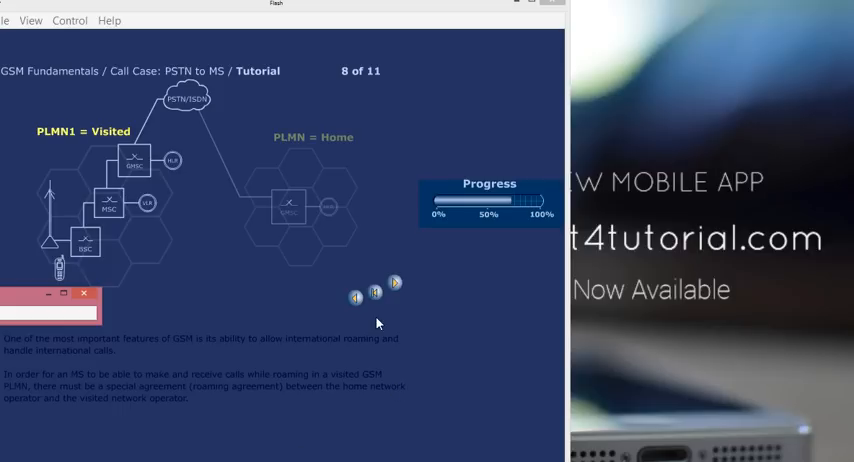
mouse_move(150, 196)
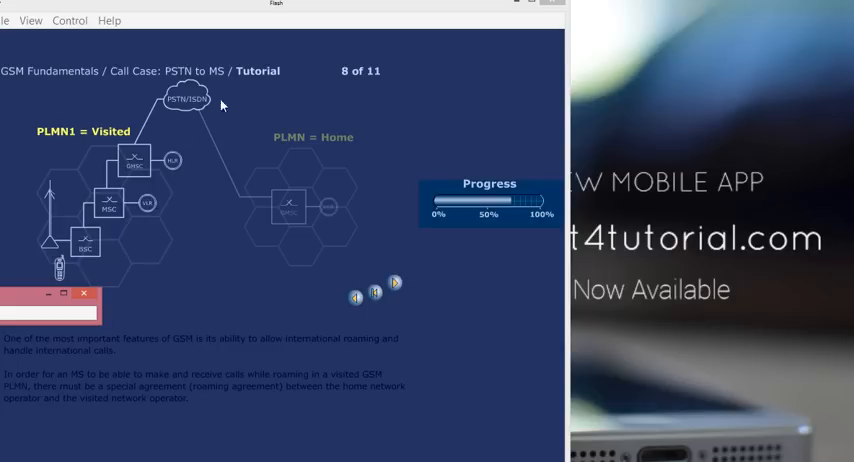
mouse_move(260, 216)
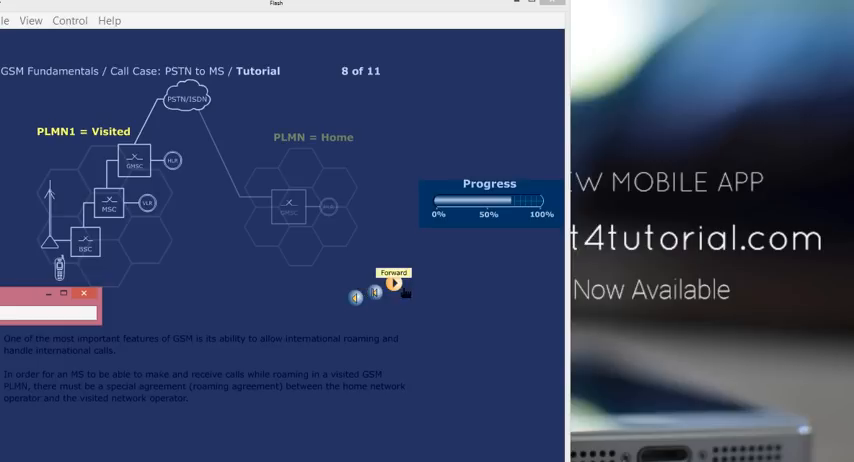
- Advance to slide 9 of 11, where the roaming MS is allowed access to the visited network
click(396, 288)
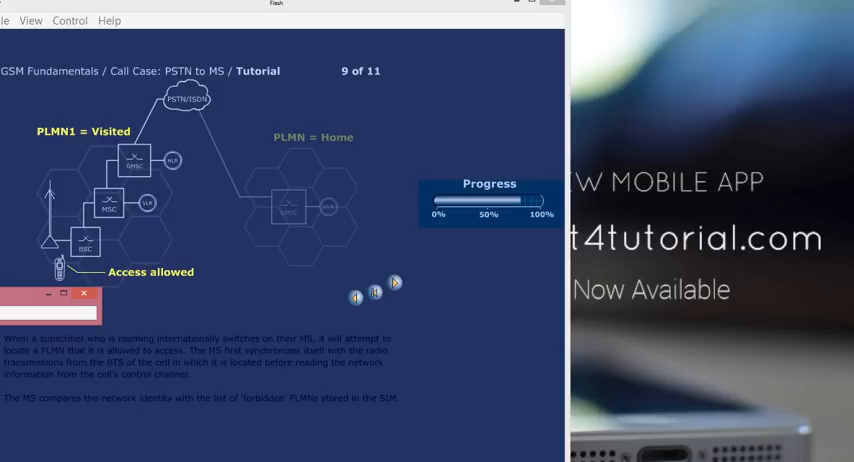
mouse_move(104, 356)
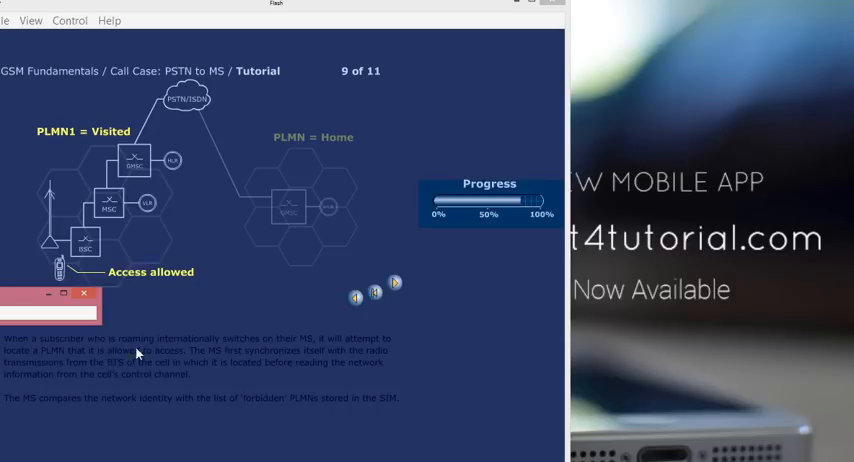
mouse_move(280, 352)
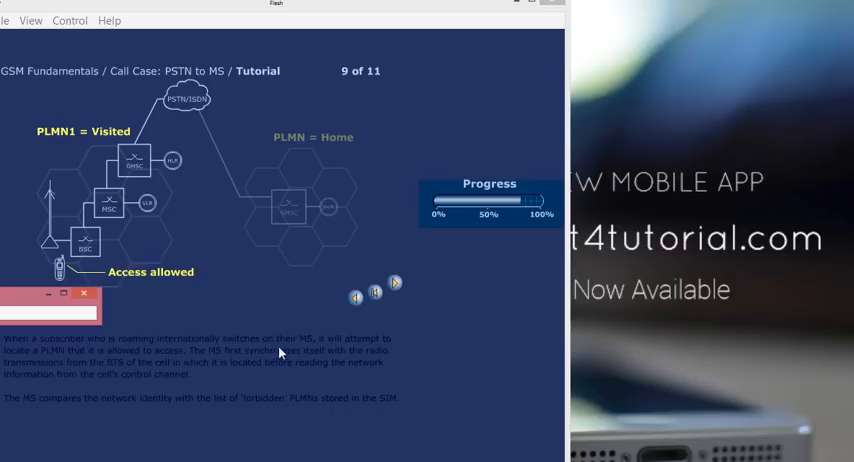
mouse_move(316, 350)
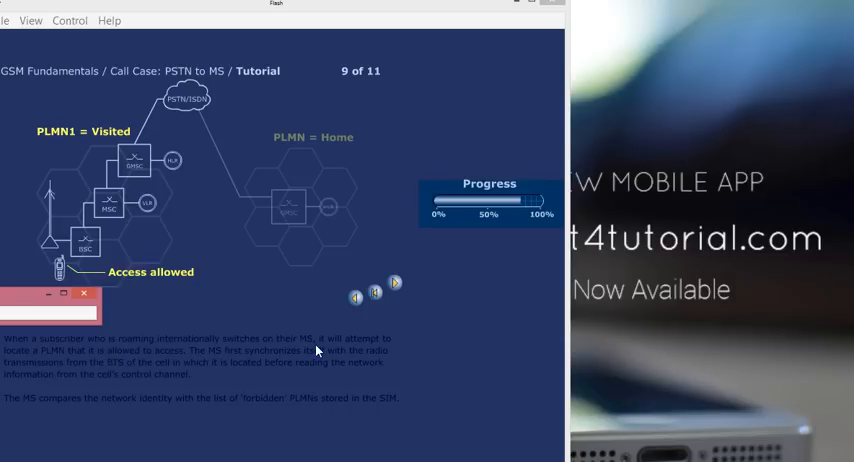
mouse_move(120, 358)
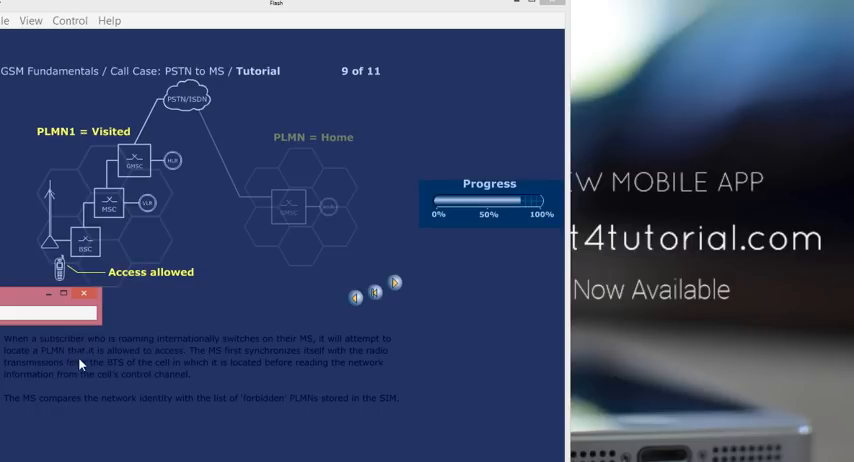
mouse_move(174, 362)
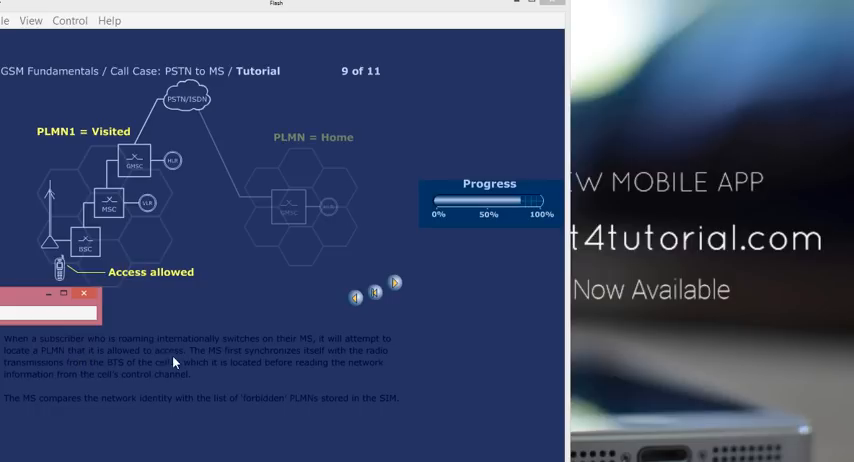
mouse_move(260, 360)
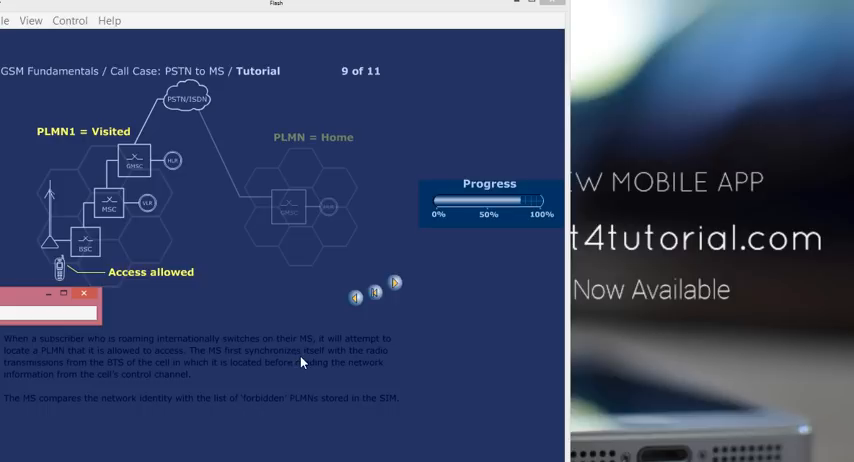
mouse_move(92, 384)
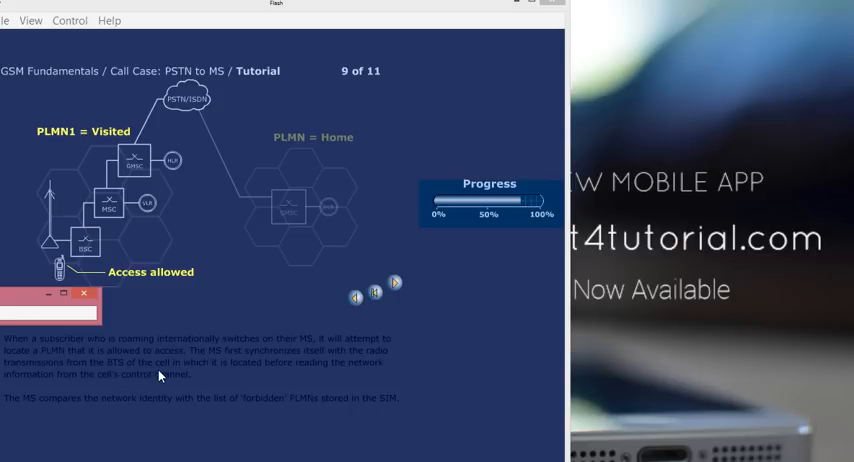
mouse_move(160, 382)
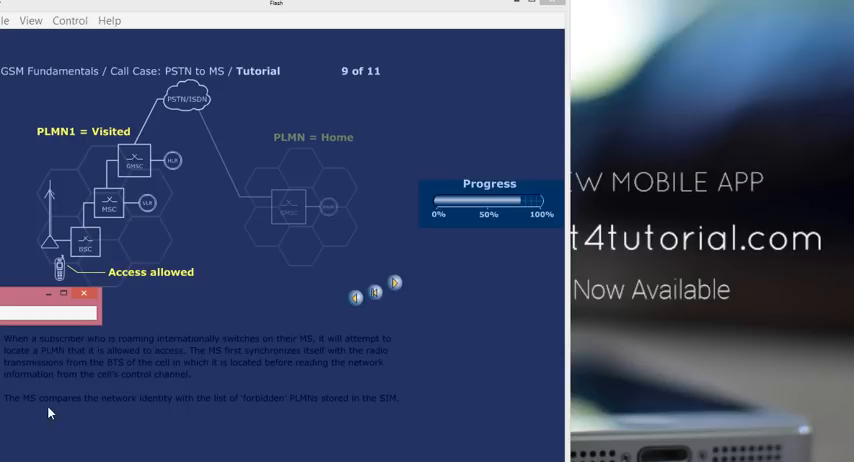
mouse_move(168, 406)
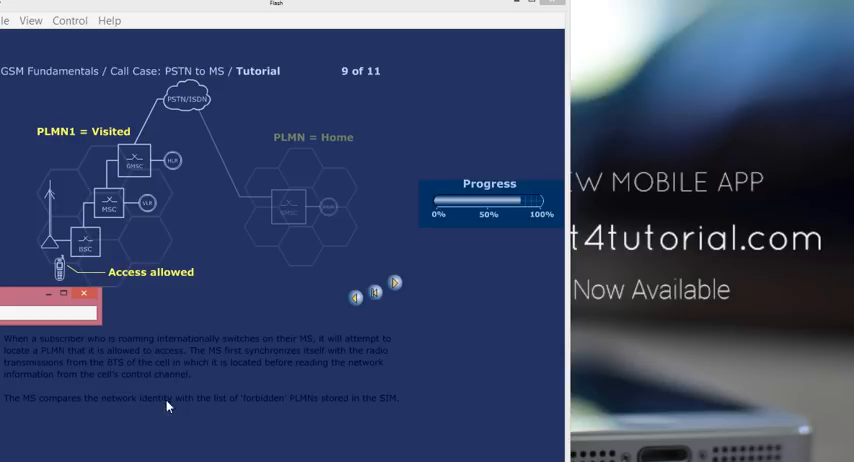
mouse_move(288, 408)
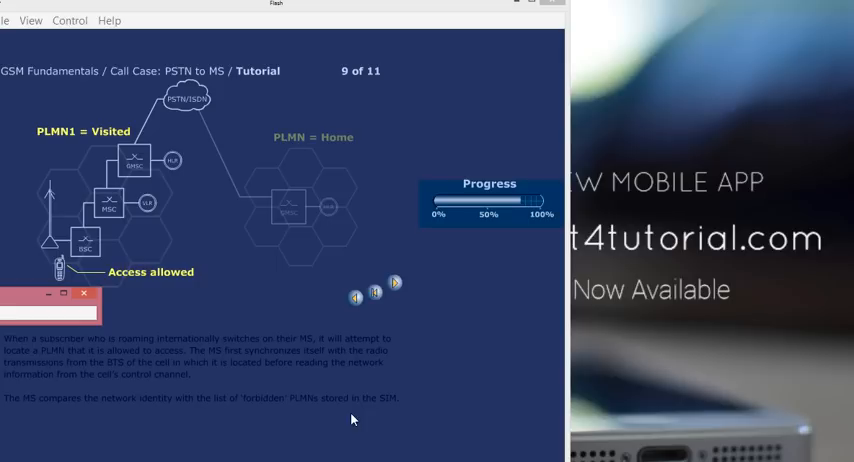
mouse_move(372, 416)
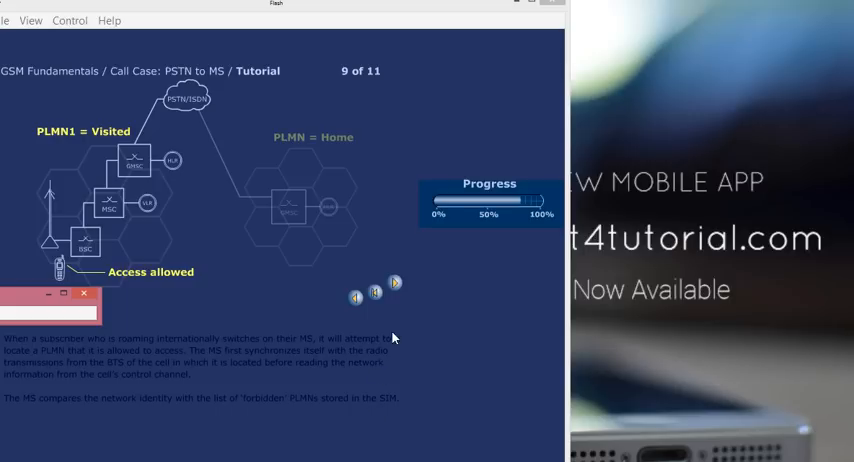
- Advance to slide 10 of 11 on emergency-only access and HLR location updates when roaming
click(396, 286)
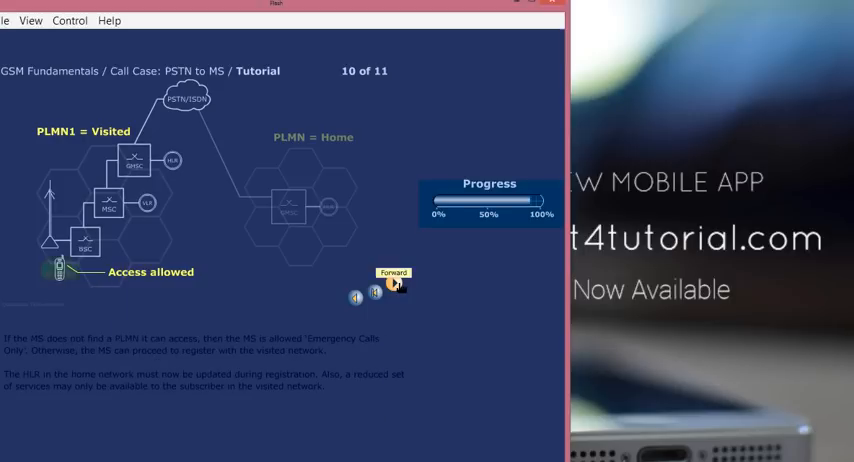
click(392, 288)
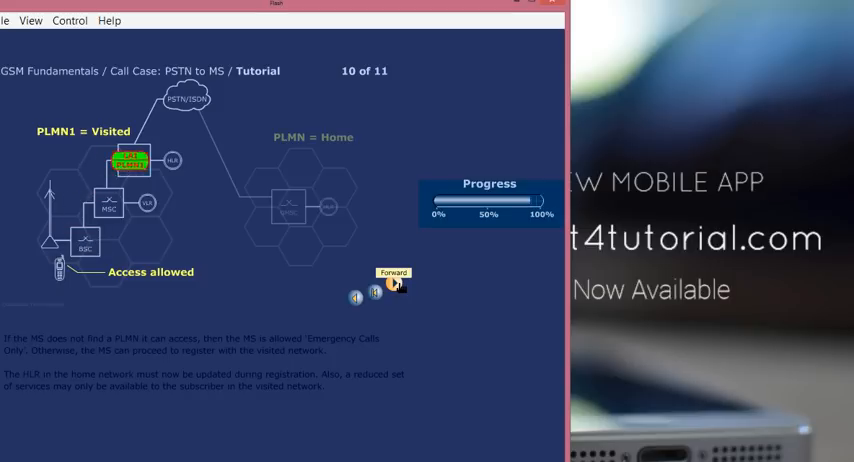
click(392, 288)
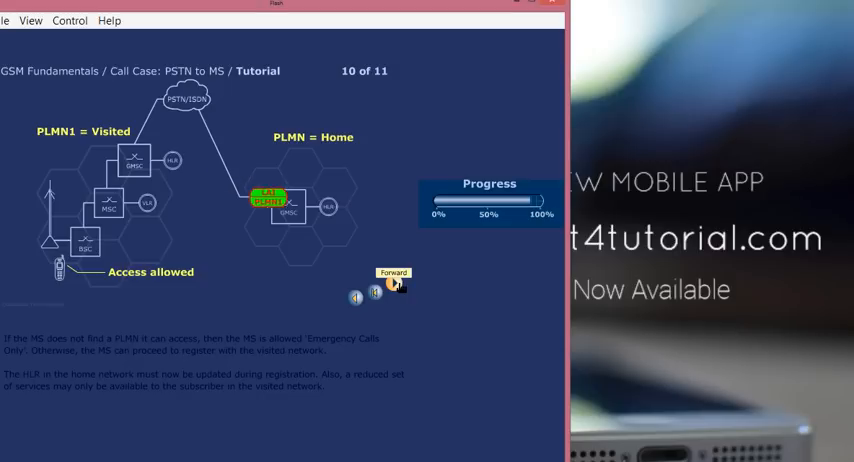
click(392, 290)
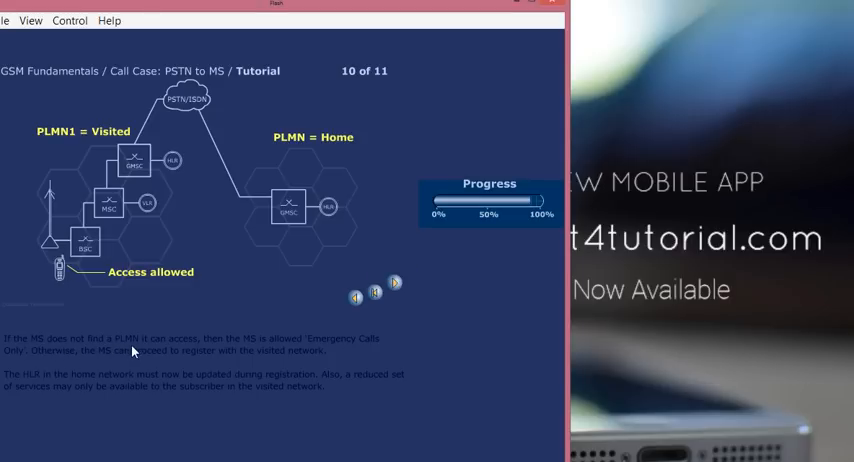
mouse_move(246, 344)
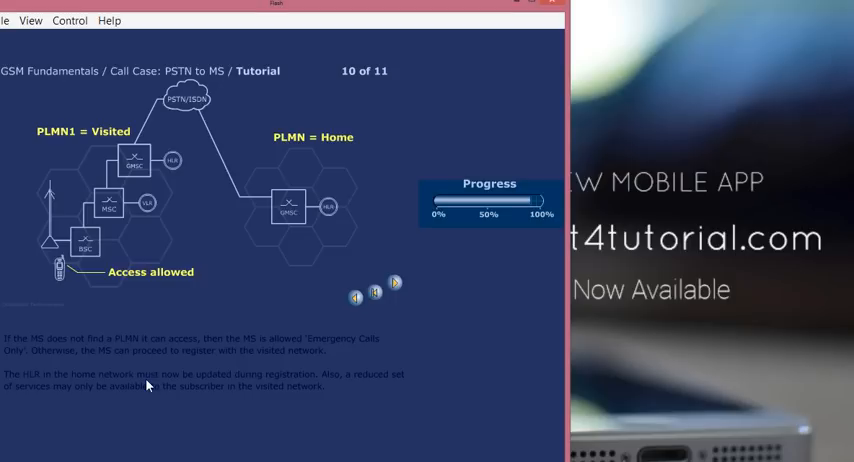
mouse_move(116, 394)
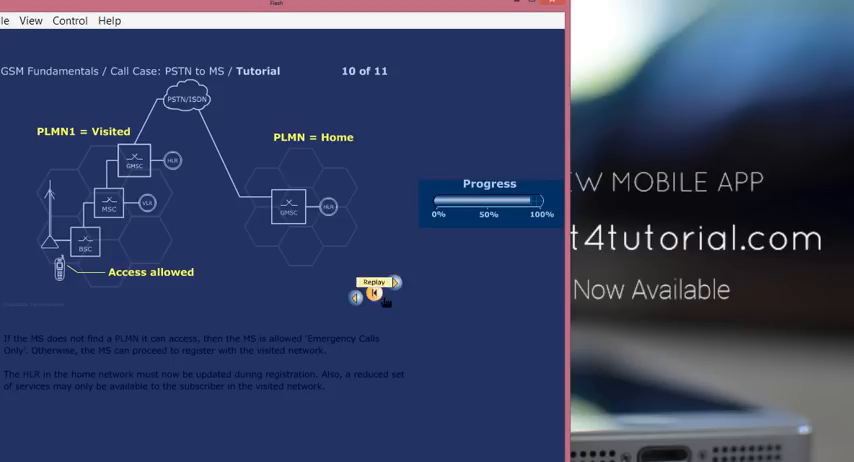
- Advance to the final slide 11 of 11 on routing calls to an internationally roaming MS
click(394, 296)
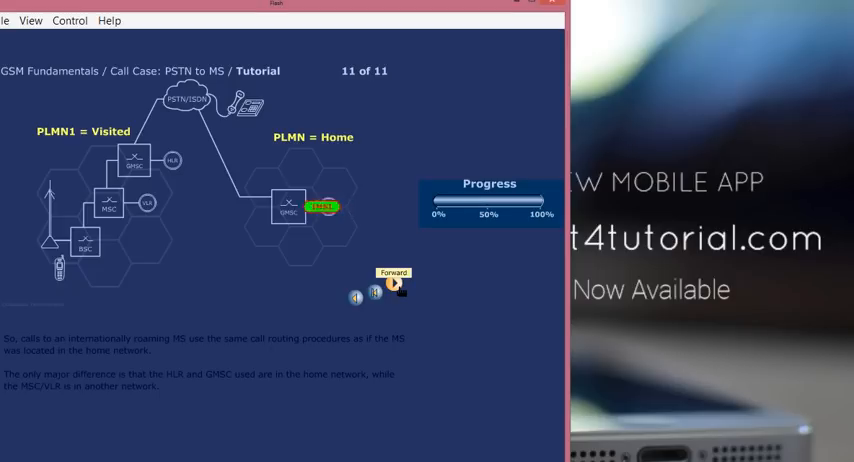
click(398, 284)
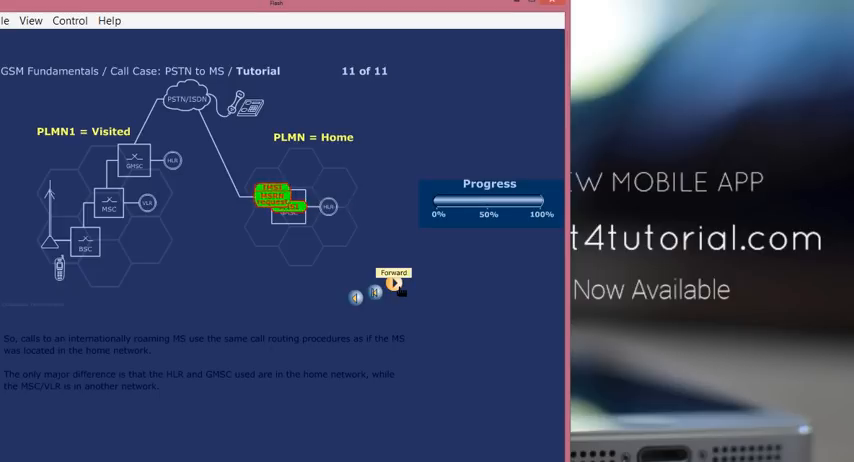
click(396, 284)
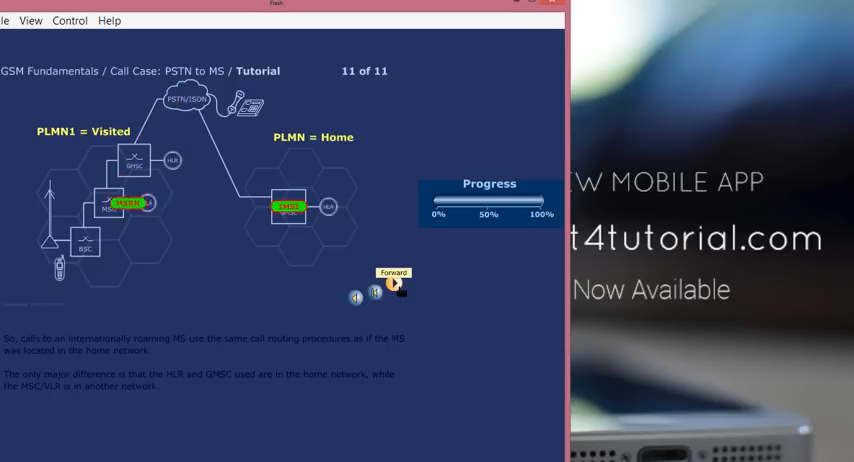
click(396, 284)
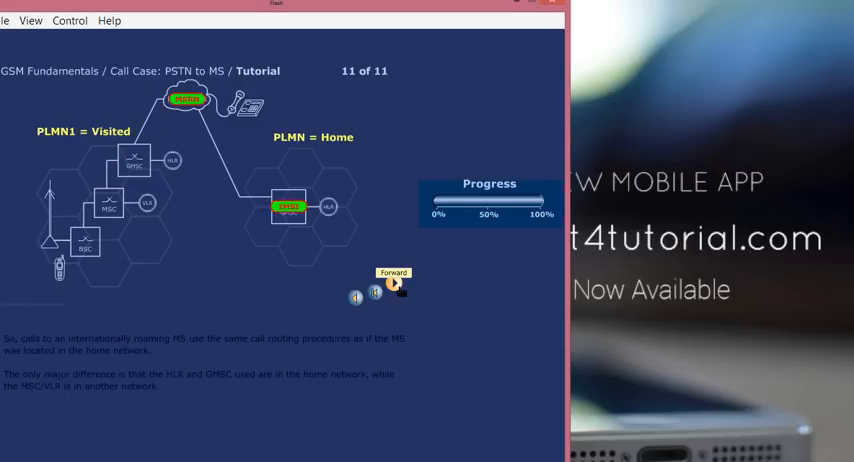
click(394, 284)
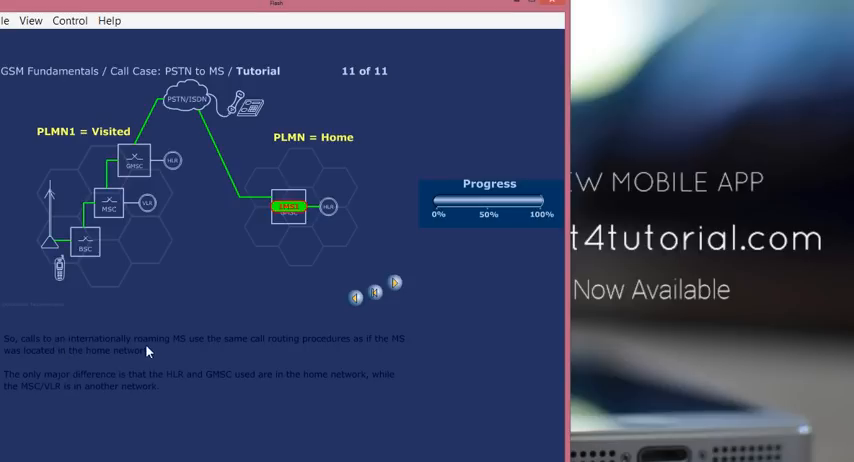
mouse_move(184, 352)
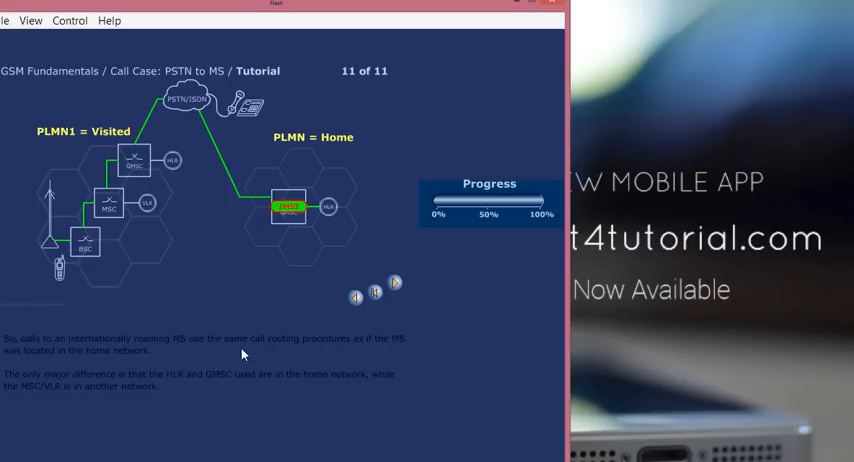
mouse_move(138, 368)
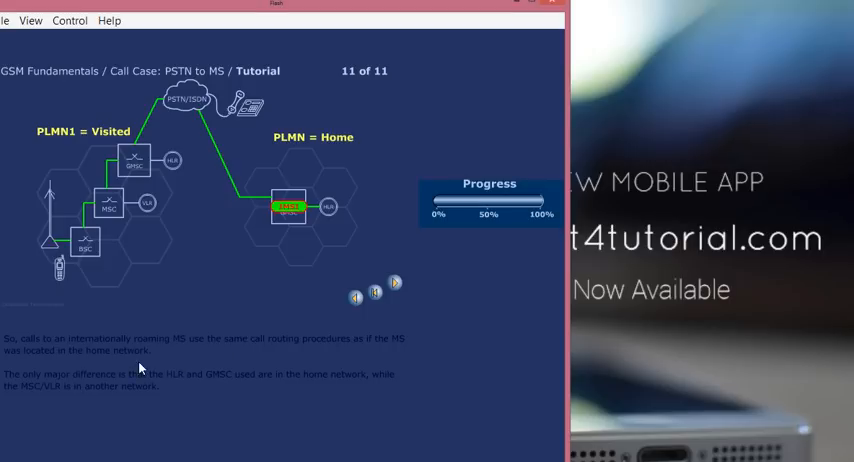
mouse_move(128, 360)
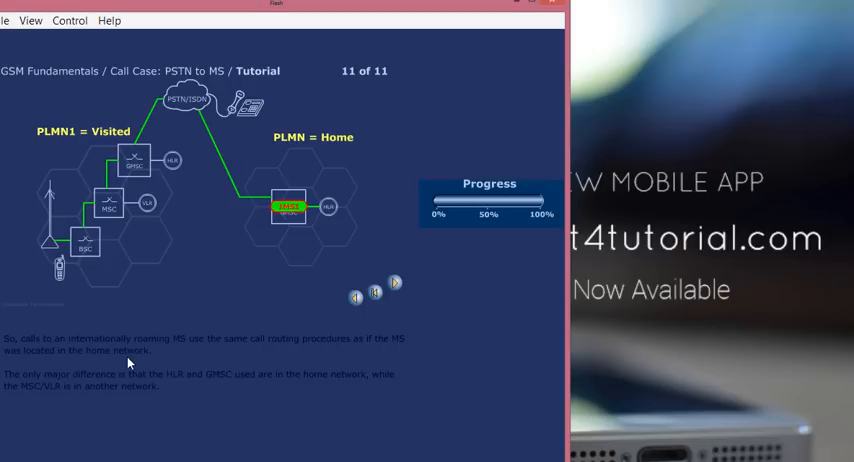
mouse_move(28, 388)
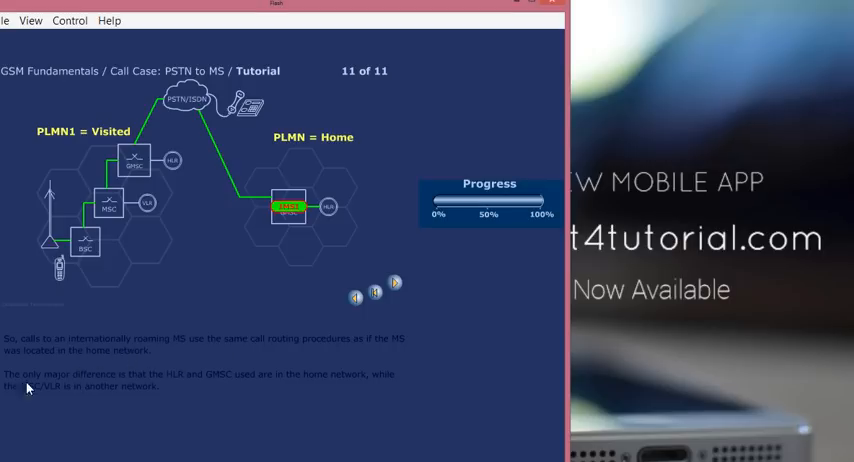
mouse_move(92, 380)
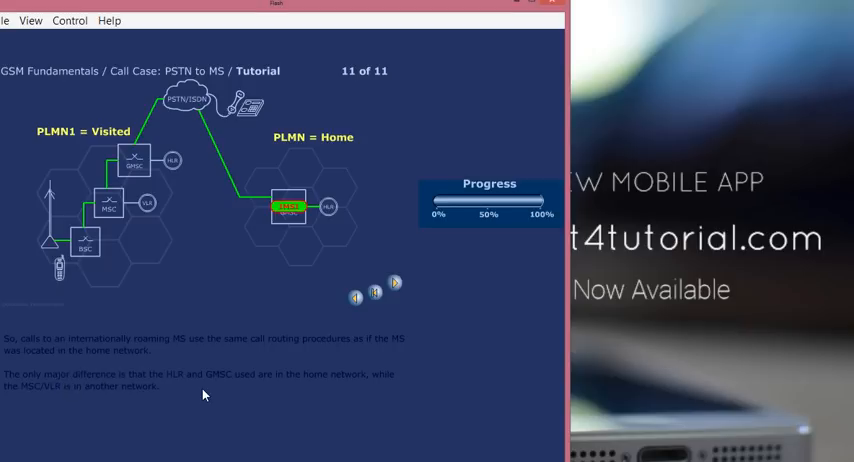
mouse_move(116, 406)
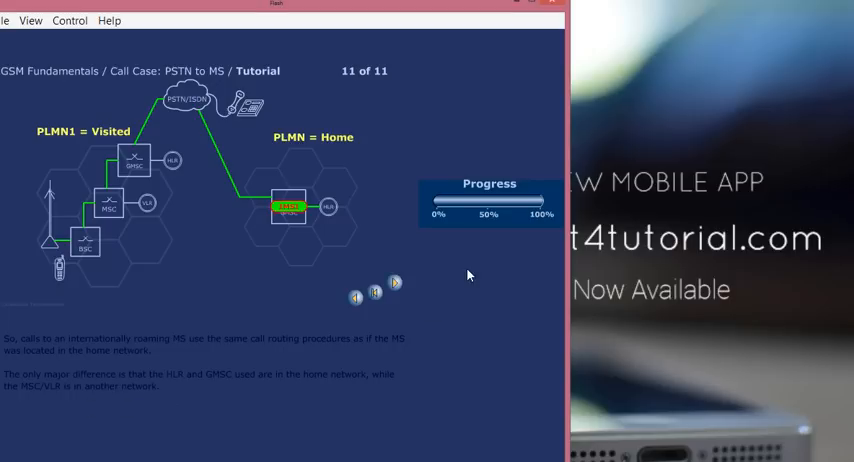
mouse_move(488, 246)
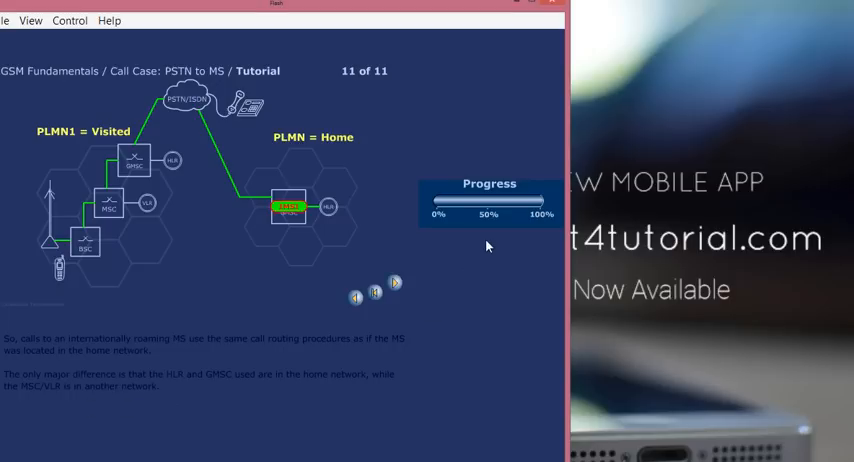
- Move forward from the last slide into Learning Checks question 1 of 7 on PSTN-to-MS routing
click(396, 284)
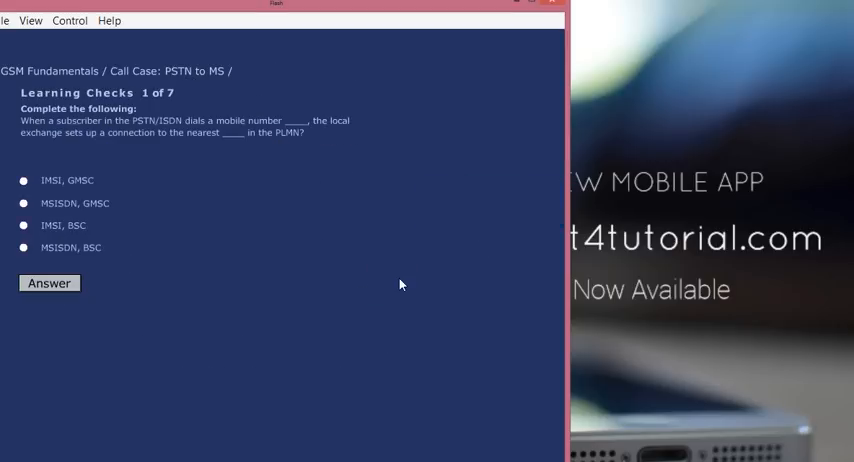
mouse_move(296, 196)
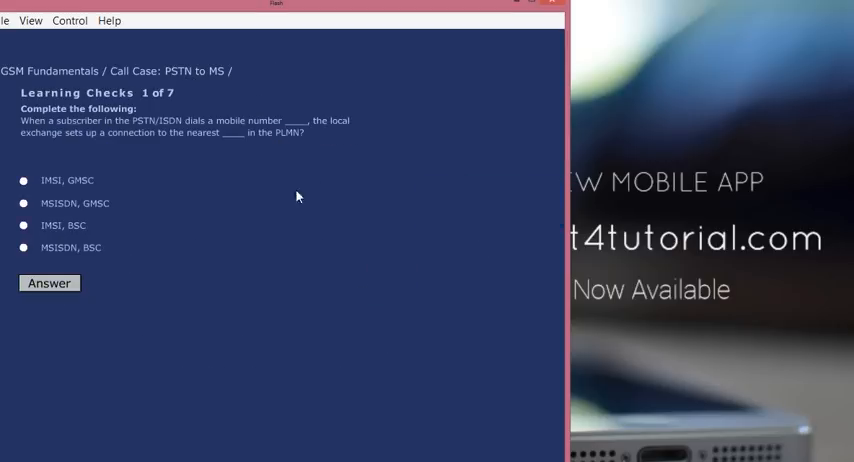
mouse_move(208, 260)
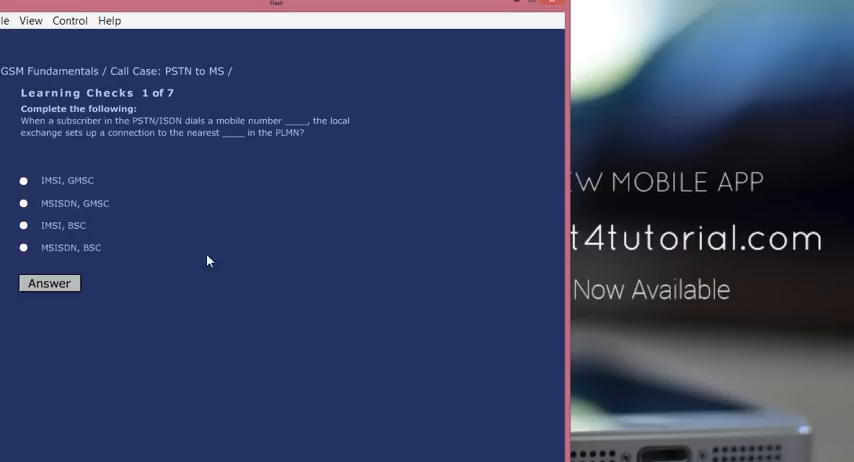
mouse_move(216, 152)
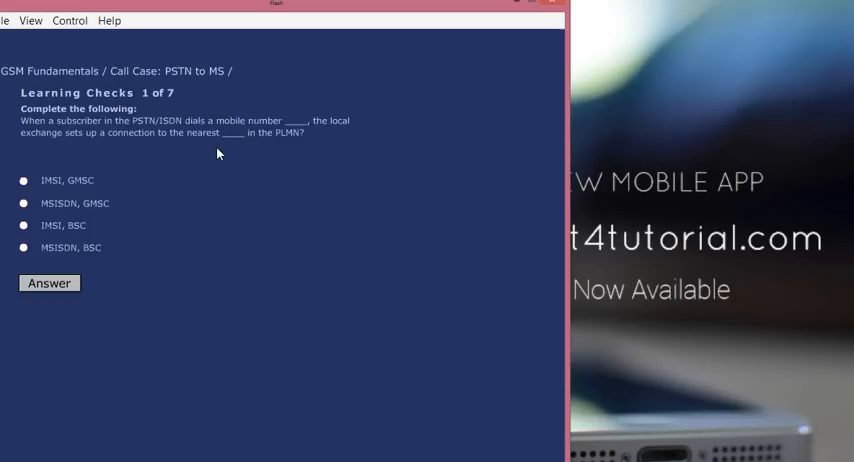
mouse_move(196, 196)
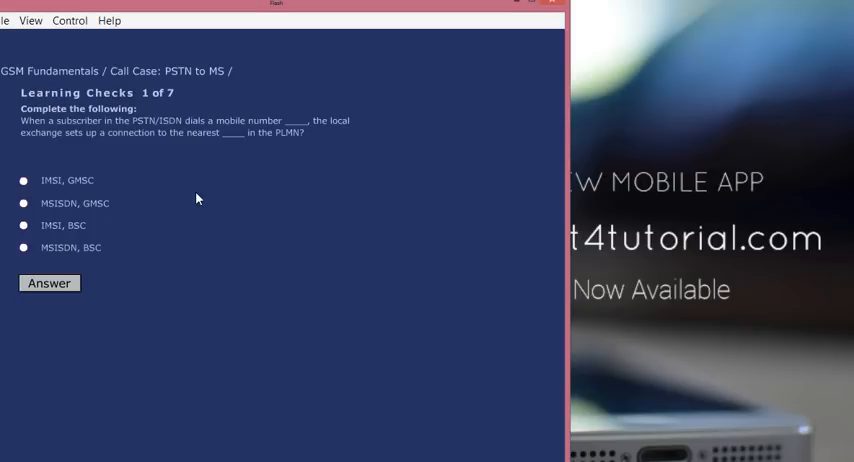
mouse_move(136, 152)
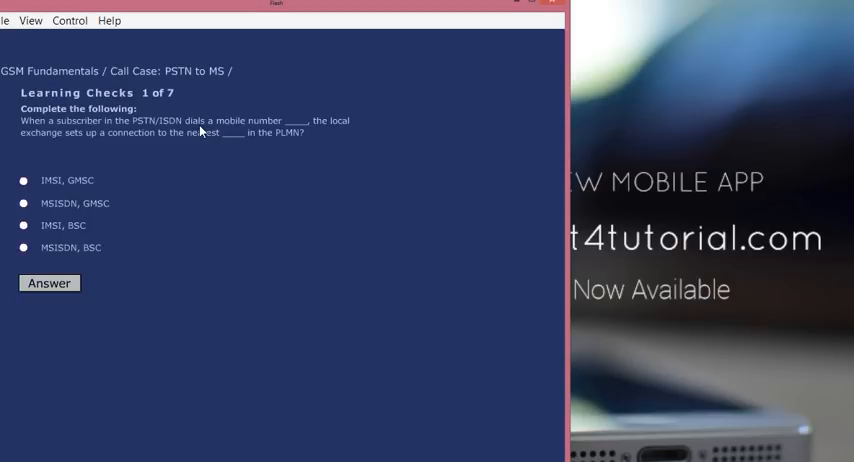
mouse_move(194, 144)
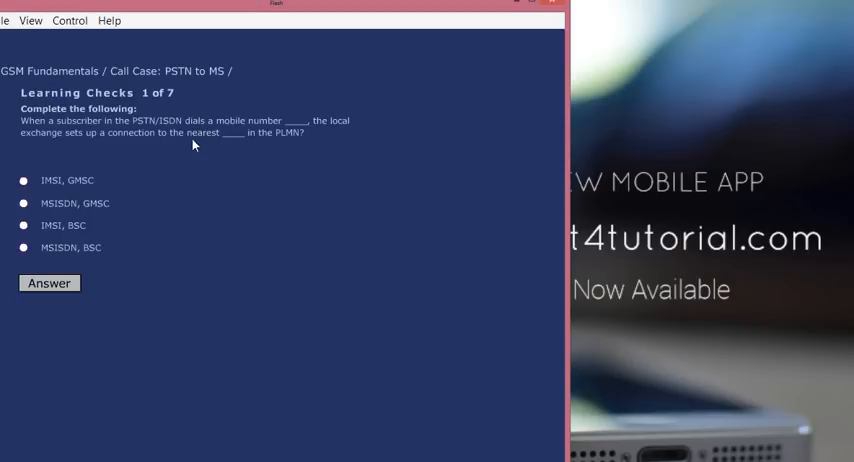
mouse_move(100, 224)
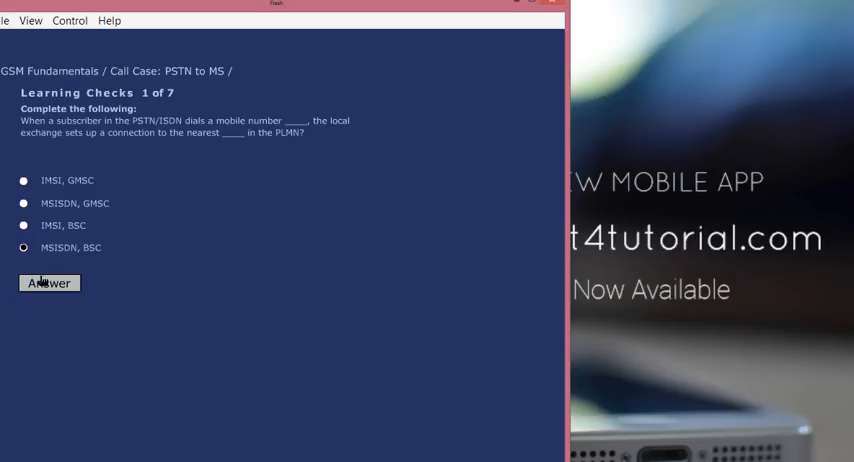
- Submit MSISDN, GMSC for question 1, read the feedback, and continue to question 2
click(48, 282)
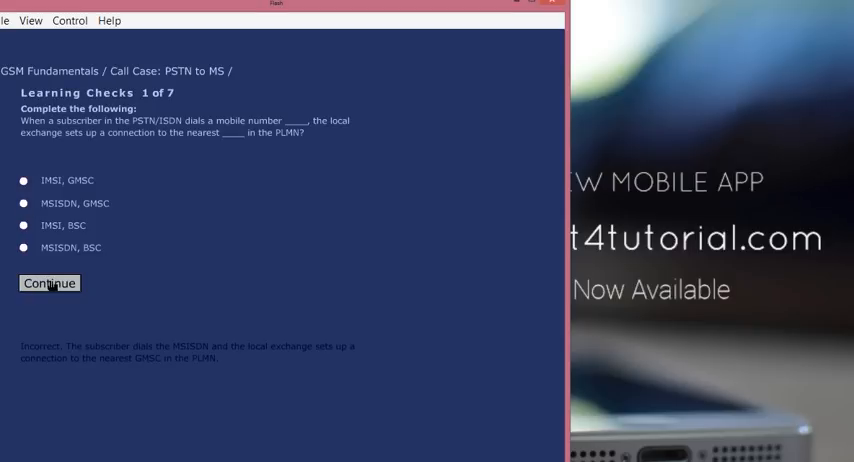
mouse_move(110, 344)
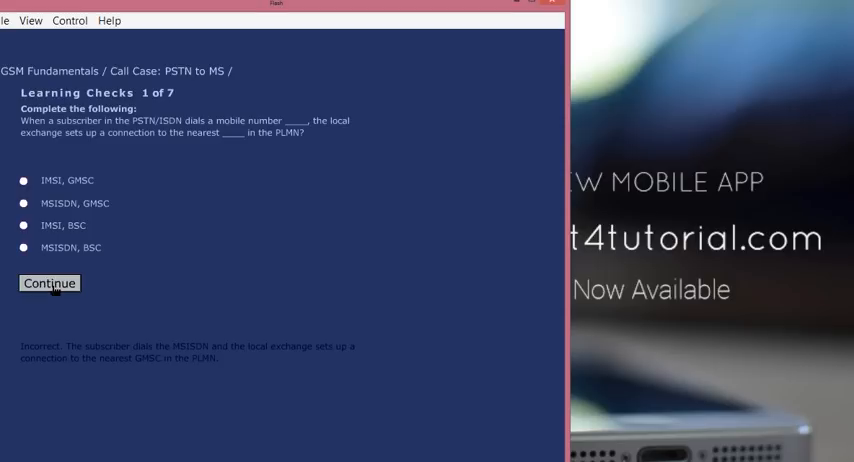
click(48, 282)
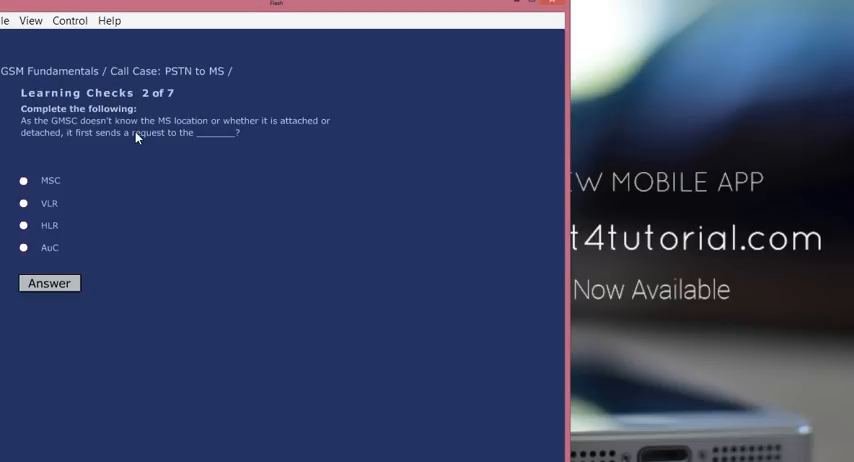
mouse_move(200, 144)
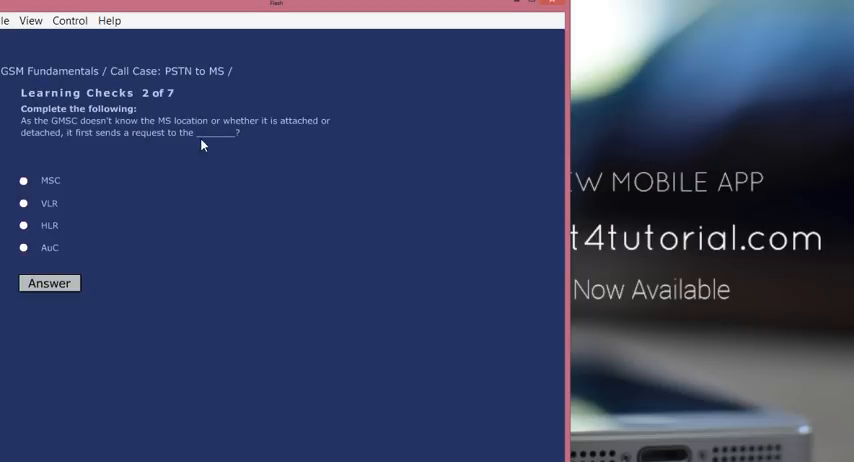
- Select HLR and submit it as the answer to Learning Check 2, confirming the GMSC requests the HLR
click(22, 224)
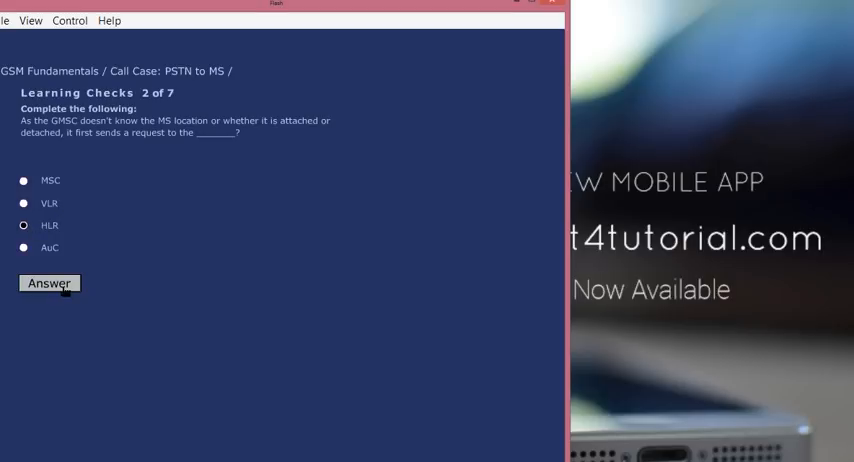
mouse_move(66, 290)
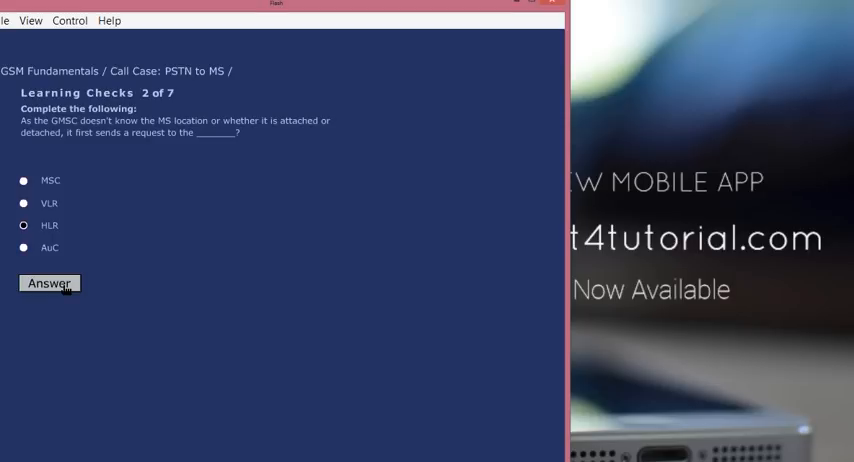
click(52, 280)
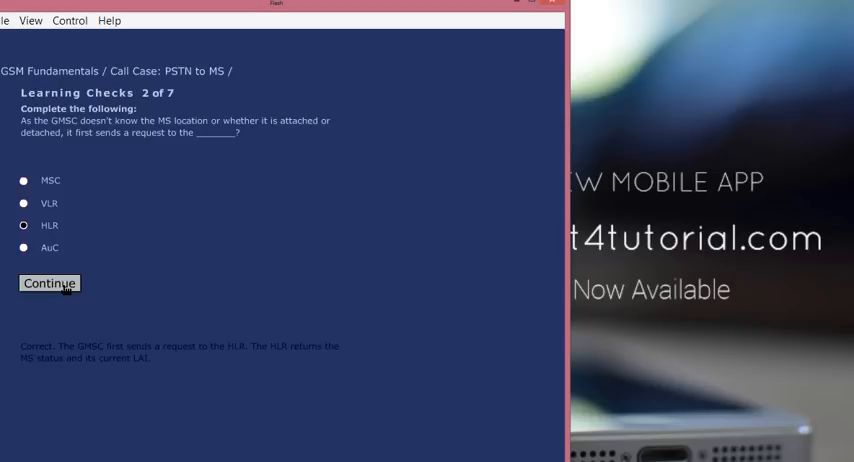
mouse_move(140, 362)
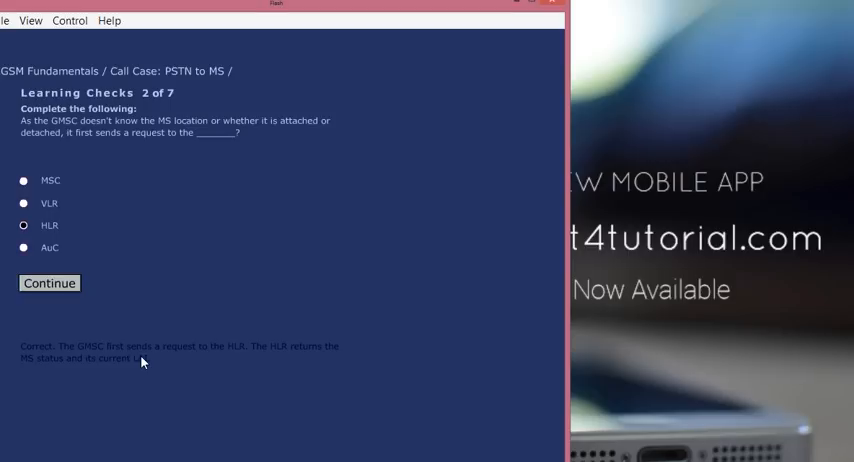
mouse_move(296, 364)
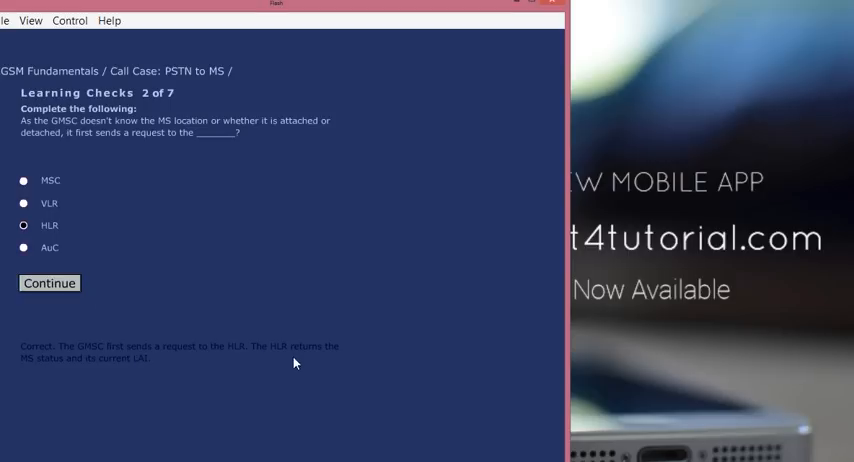
- Continue to the true/false Learning Check 3 on detached MS call setup and submit True
click(52, 284)
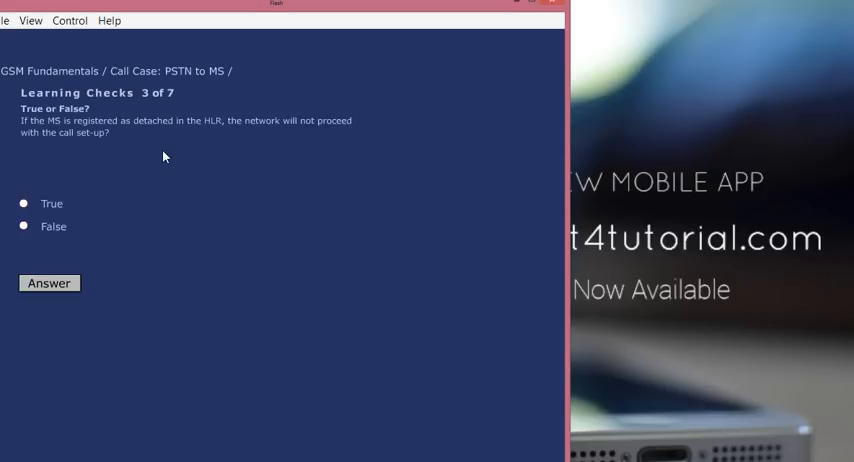
mouse_move(108, 180)
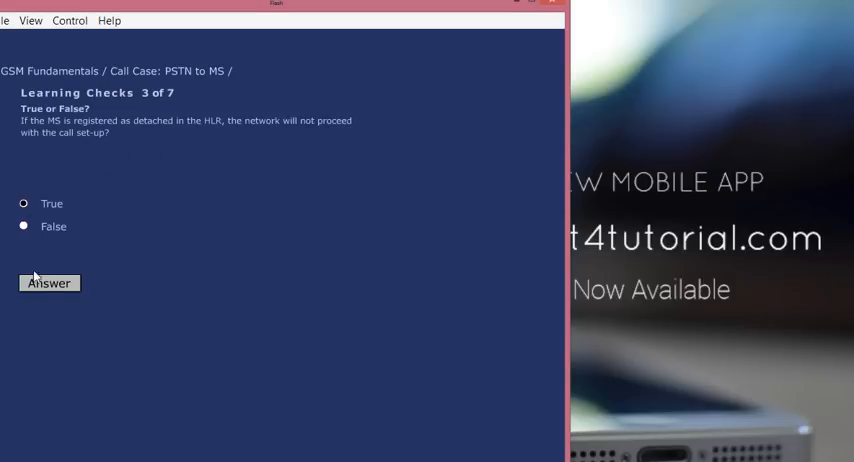
click(48, 282)
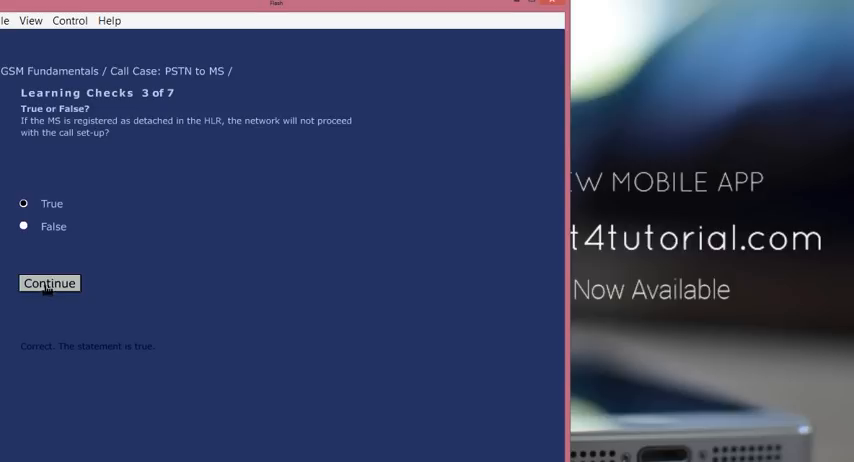
- Continue to Learning Check 4 on the HLR requesting an MSRN and submit MSRN, IMSI
click(48, 284)
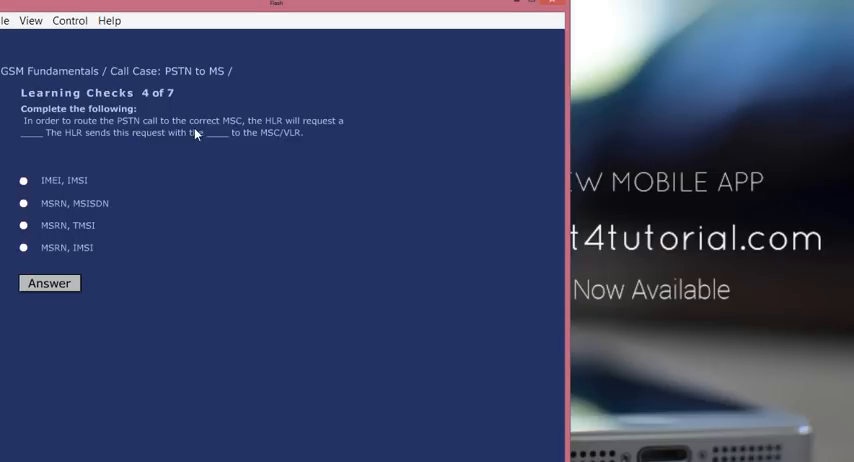
mouse_move(280, 136)
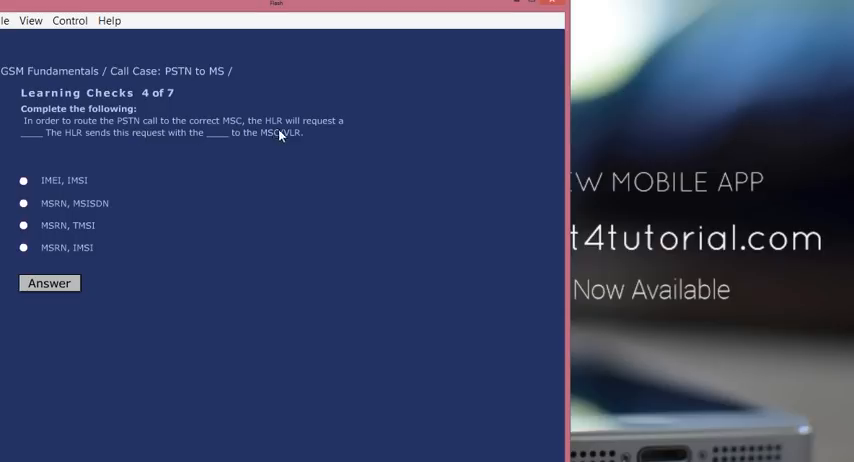
mouse_move(82, 152)
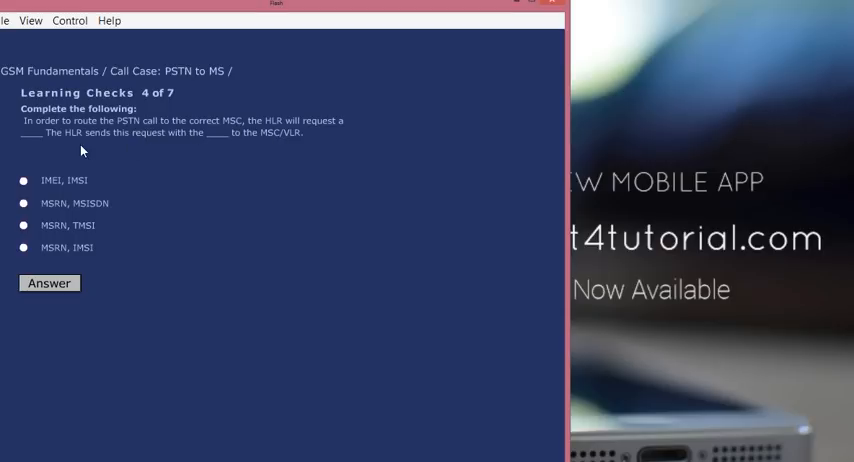
mouse_move(40, 196)
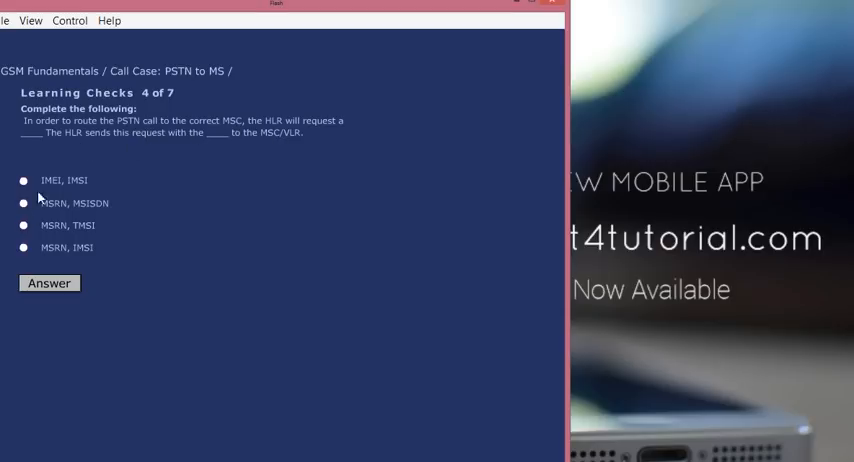
mouse_move(92, 148)
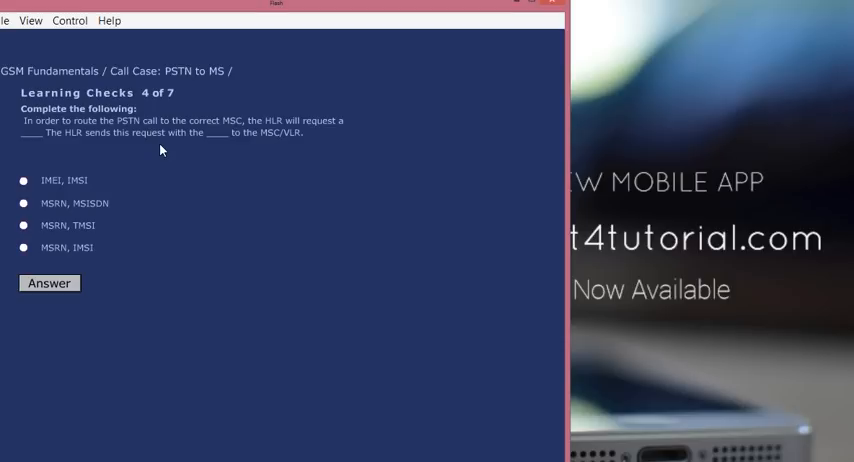
click(22, 248)
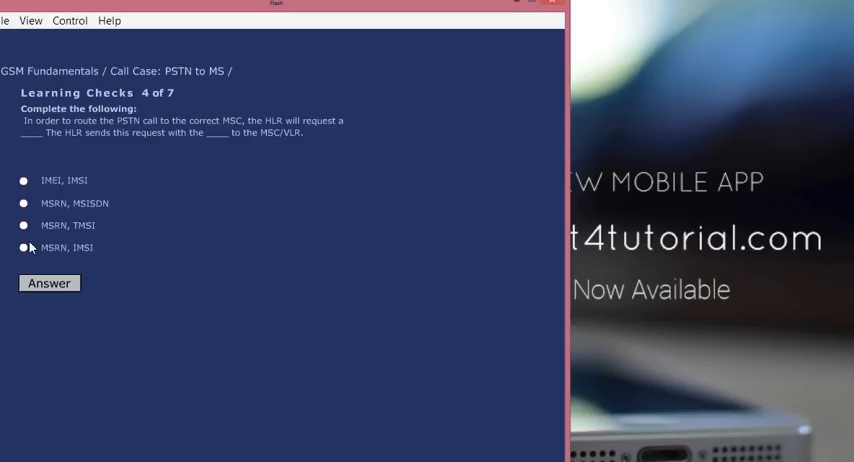
click(22, 246)
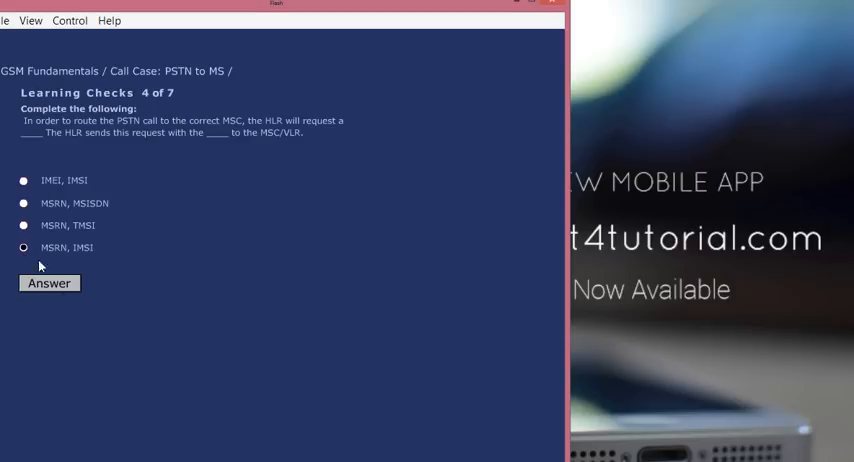
click(48, 284)
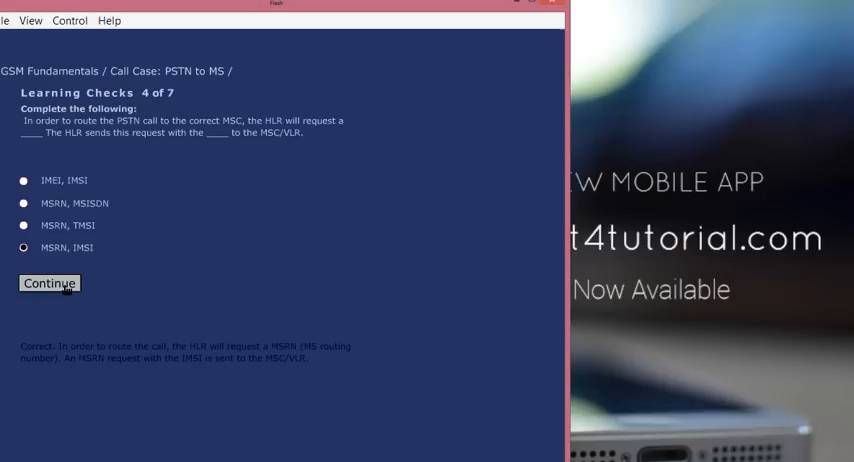
mouse_move(108, 344)
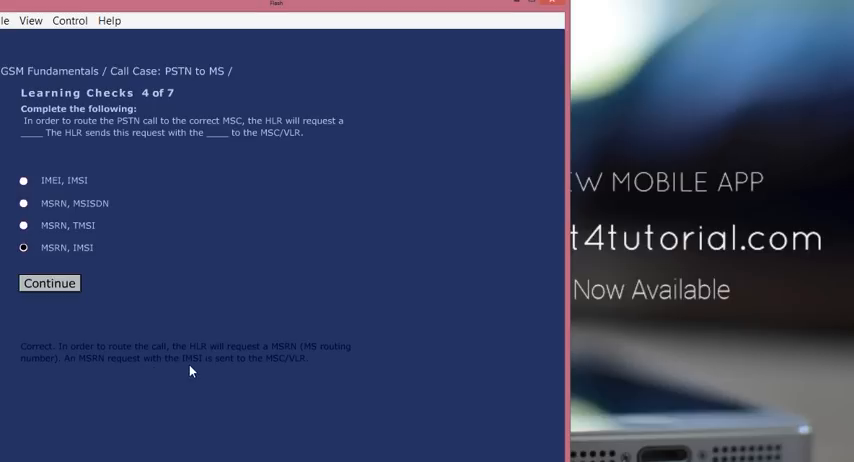
- Continue to Learning Check 5 and choose BSCs, paging without submitting yet
click(48, 284)
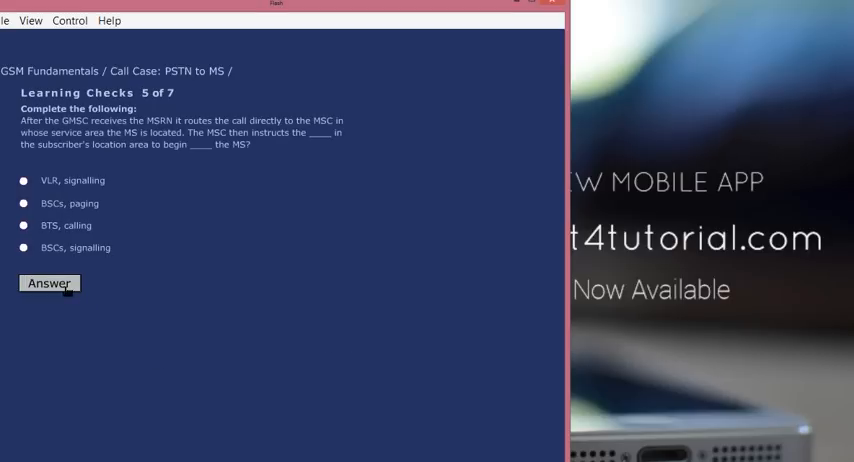
mouse_move(176, 196)
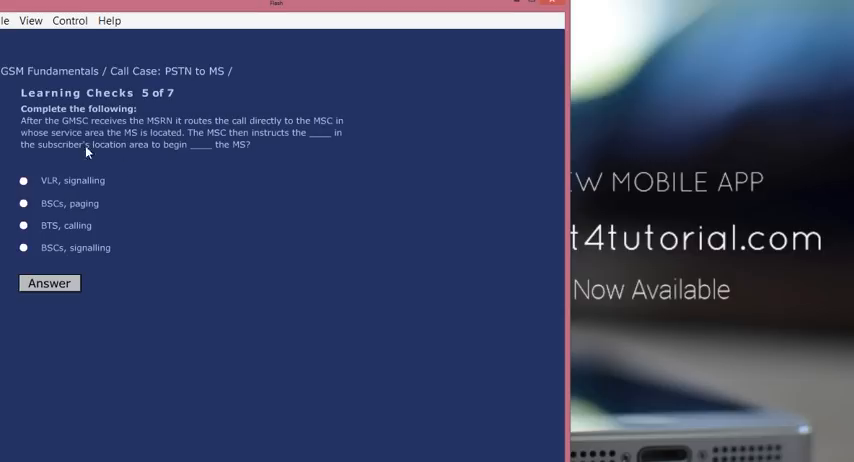
mouse_move(176, 140)
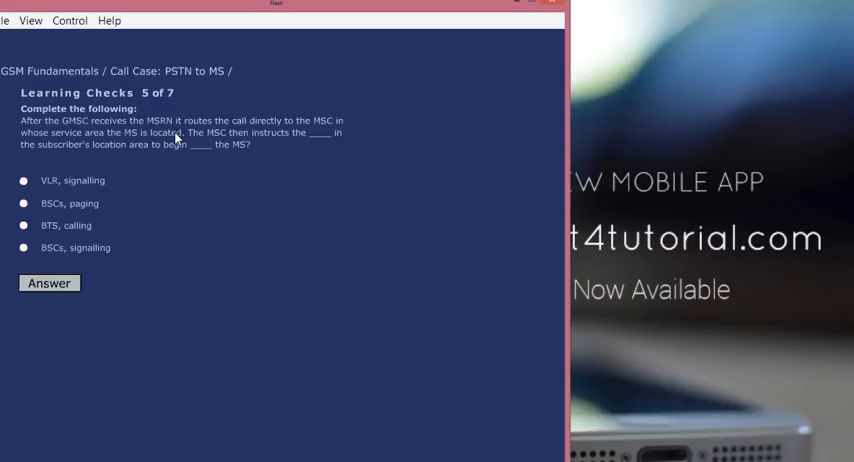
mouse_move(272, 148)
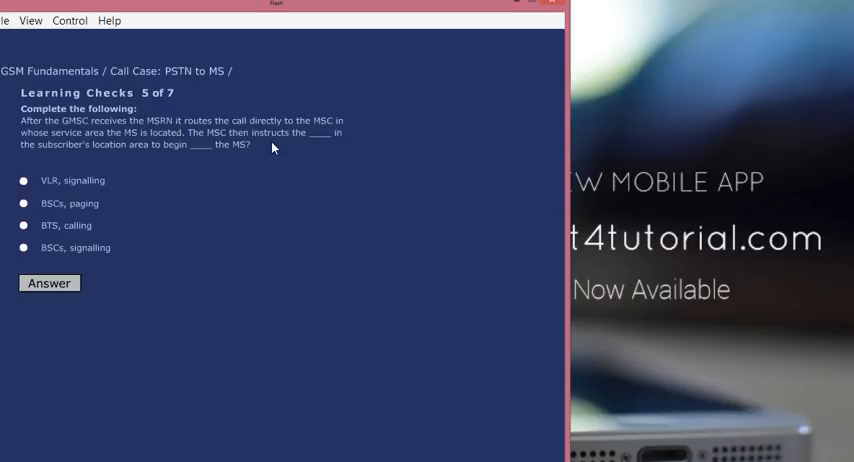
mouse_move(100, 162)
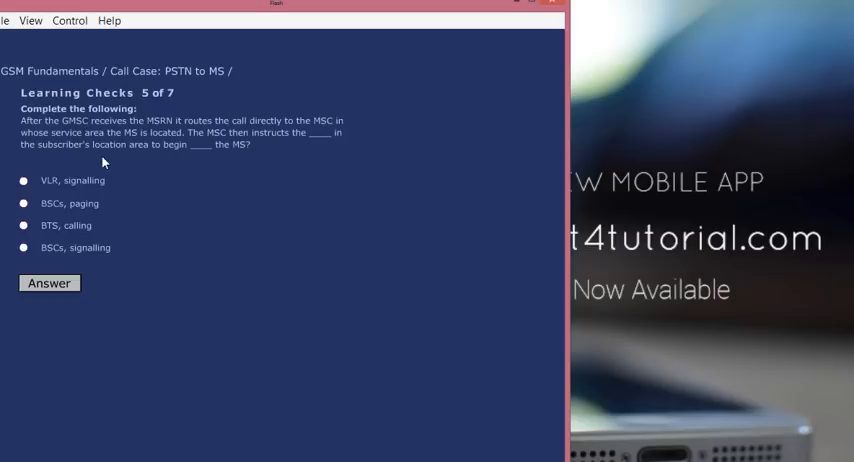
mouse_move(168, 160)
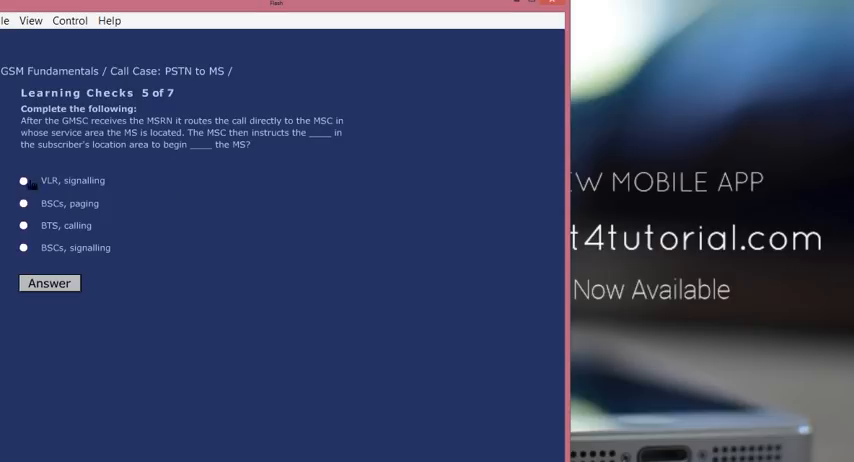
click(24, 180)
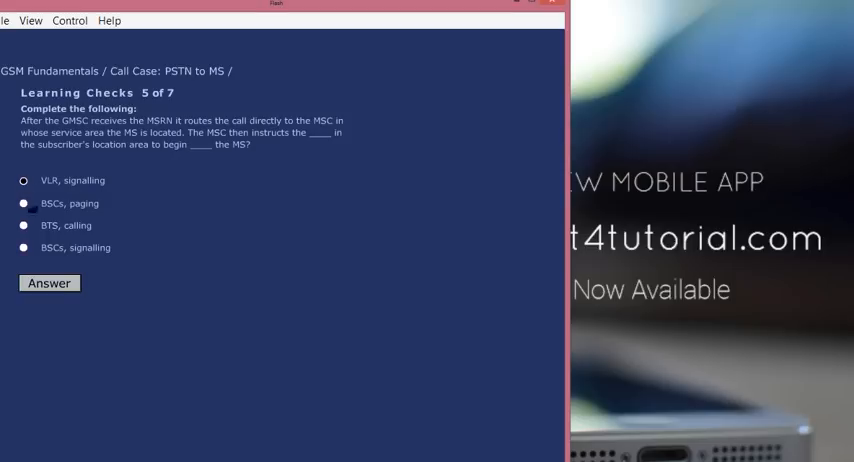
- Submit BSCs, paging for question 5 and get feedback that the MSC instructs BSCs to page via the BTSs
click(48, 282)
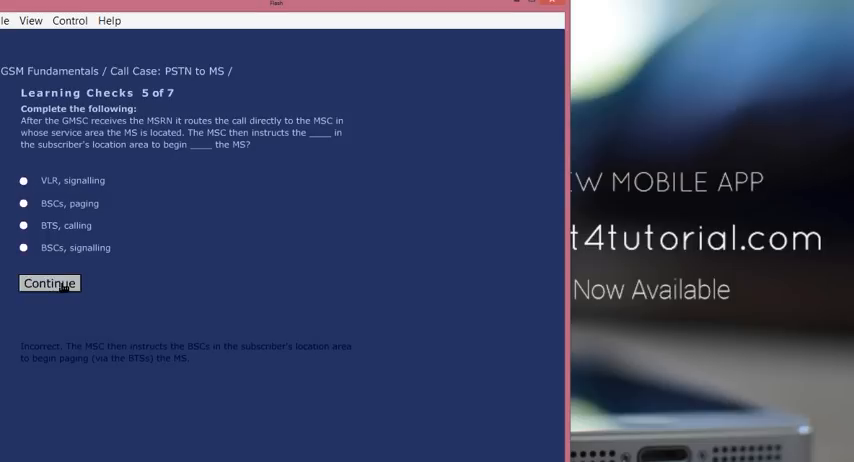
mouse_move(108, 348)
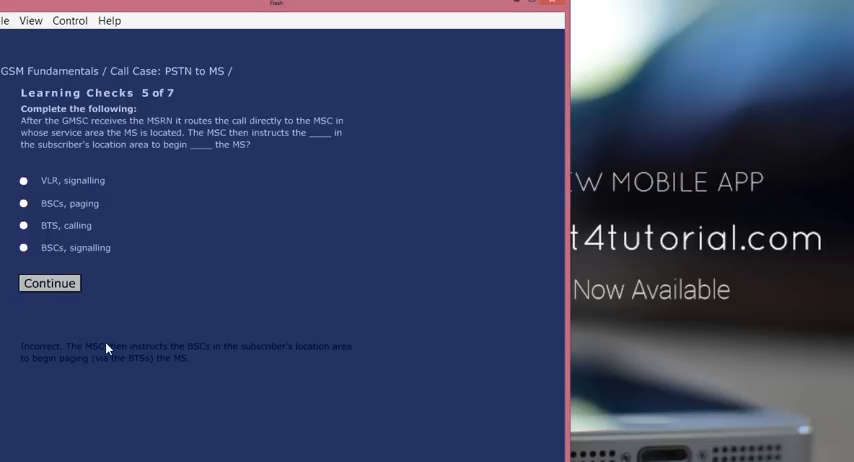
mouse_move(202, 358)
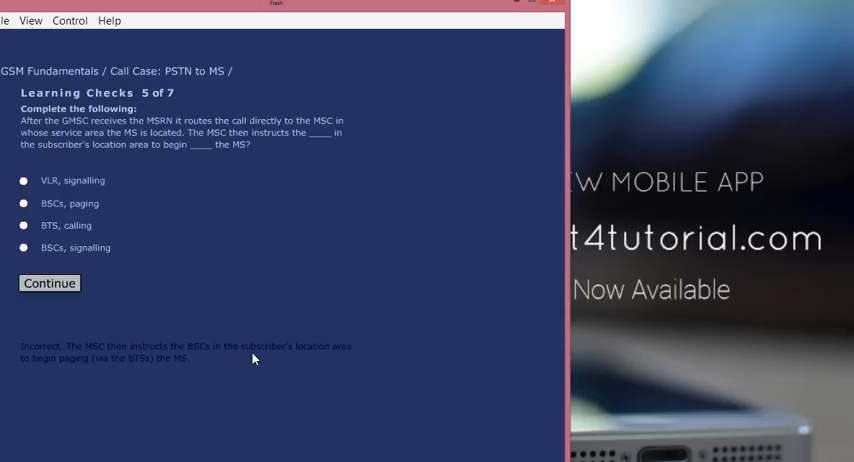
mouse_move(152, 376)
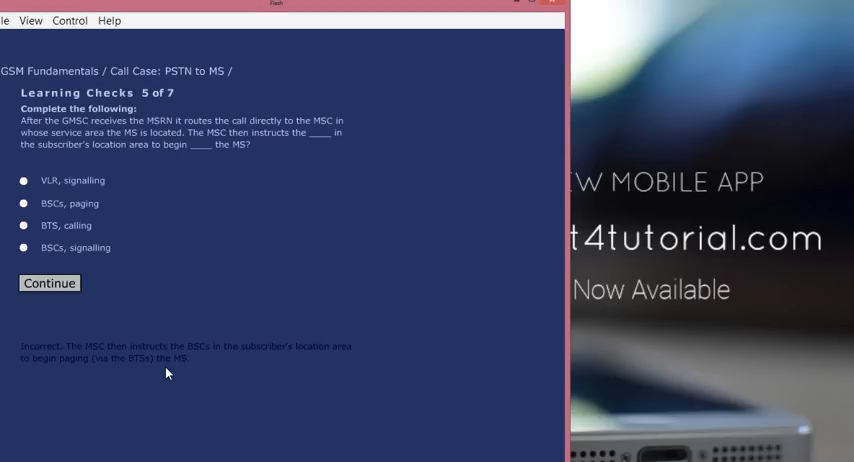
mouse_move(104, 254)
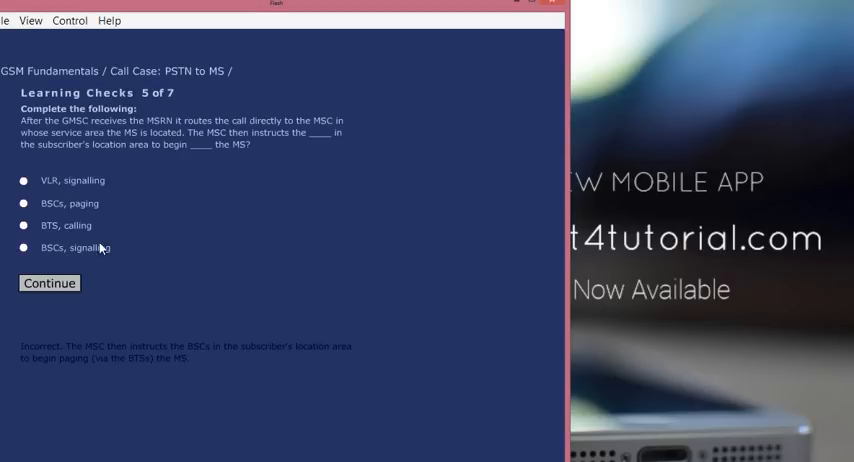
click(24, 204)
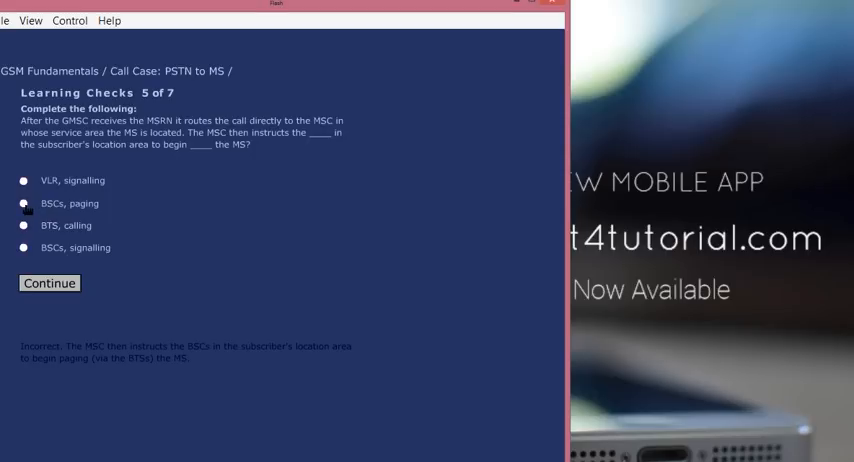